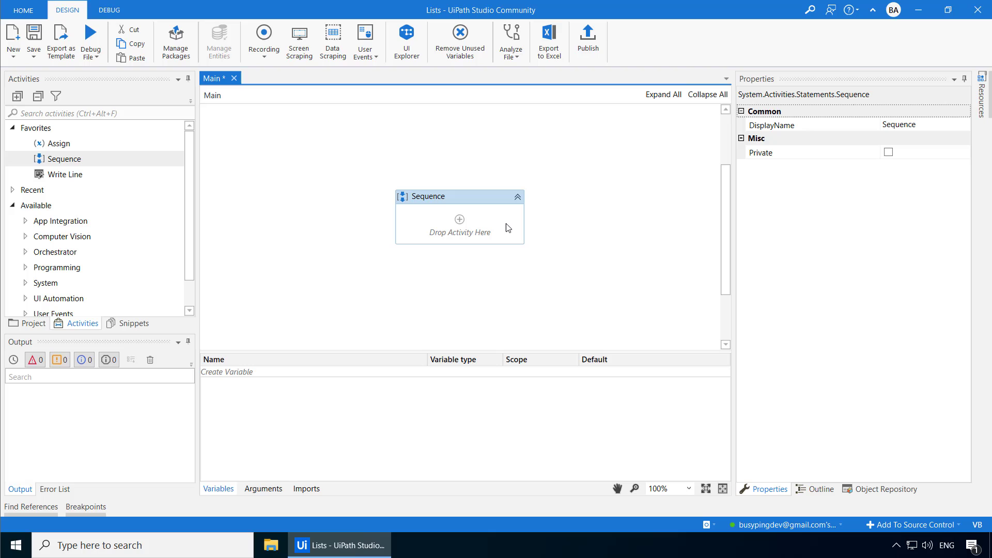
mouse_move(264, 379)
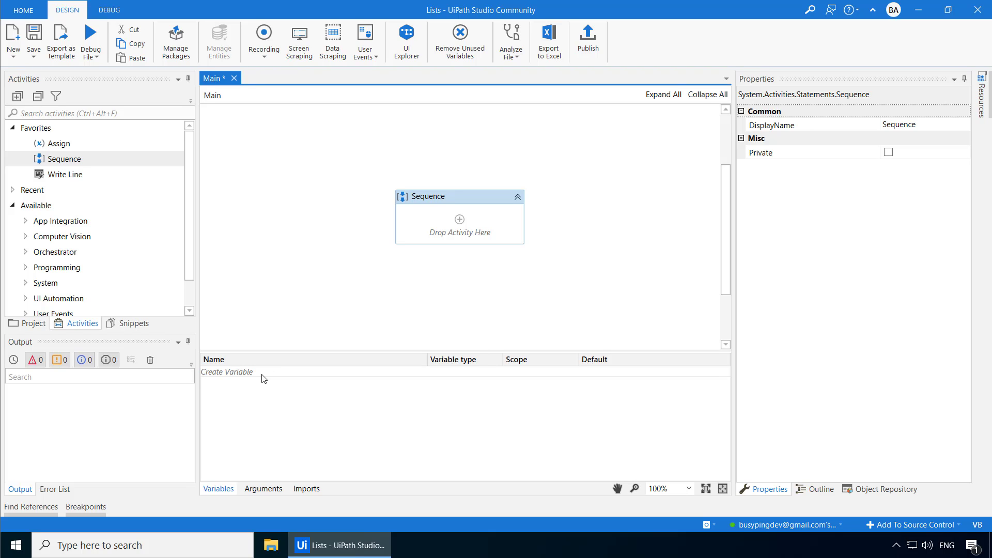
Create a new variable named FirstNames in the Sequence
left_click(226, 372)
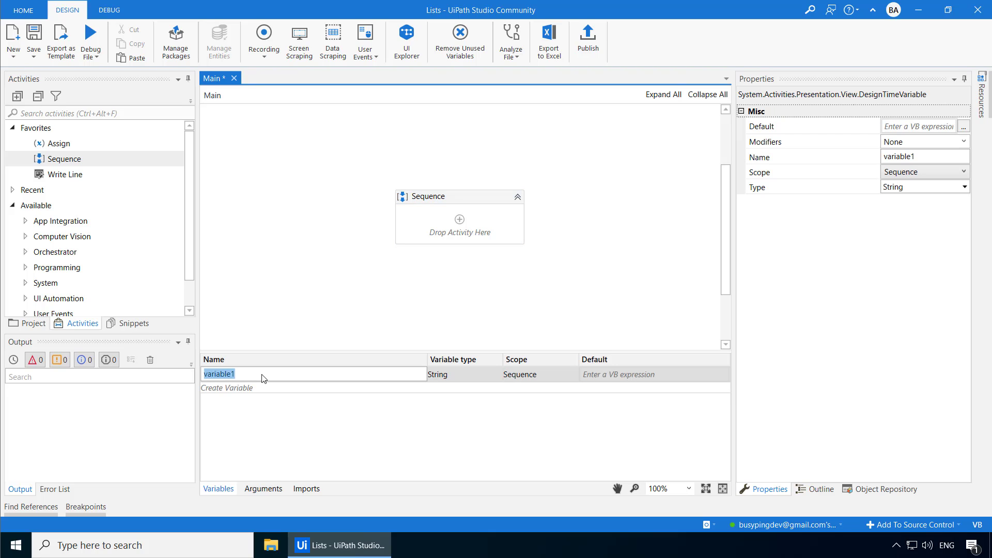
type("First")
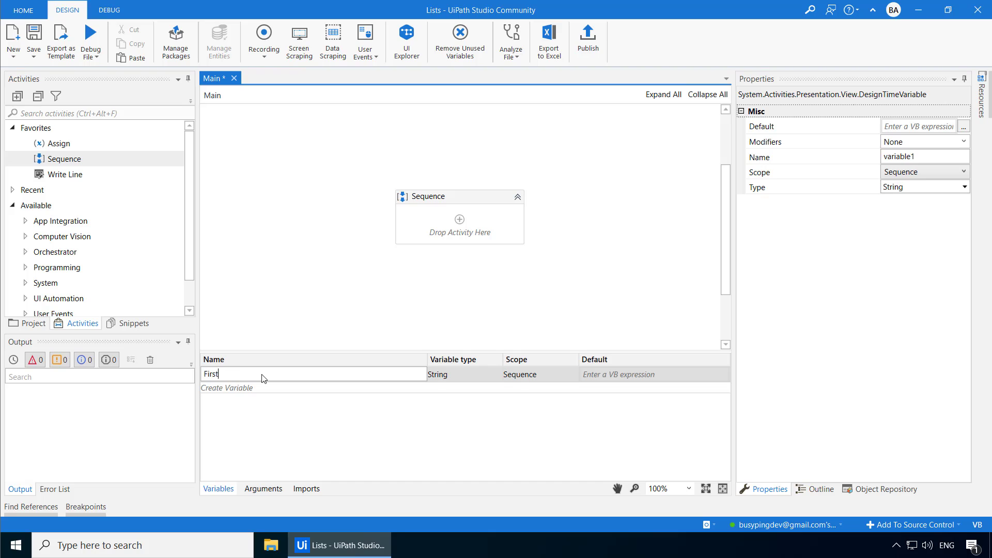
type("Names")
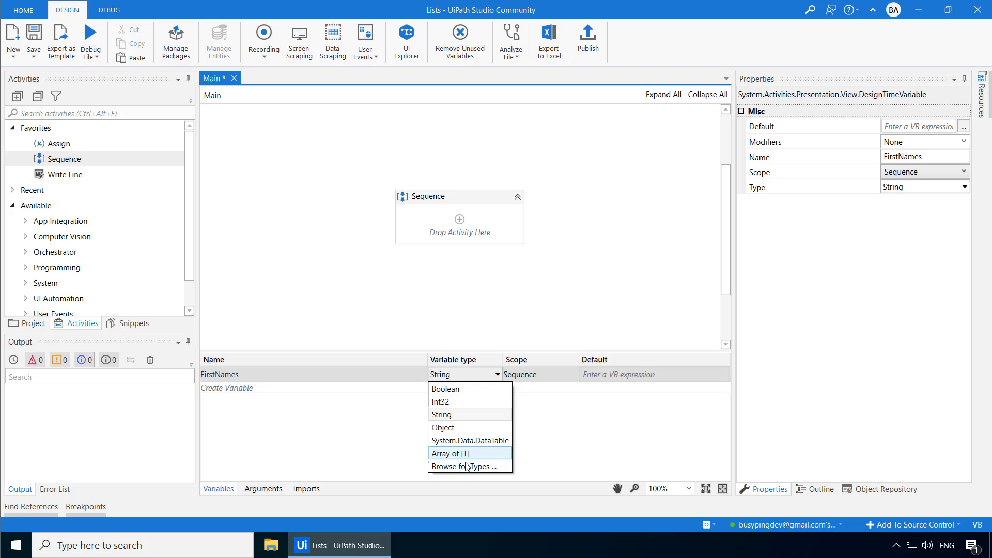
Set FirstNames' type to System.Collections.Generic List<String> through Browse for Types
left_click(464, 466)
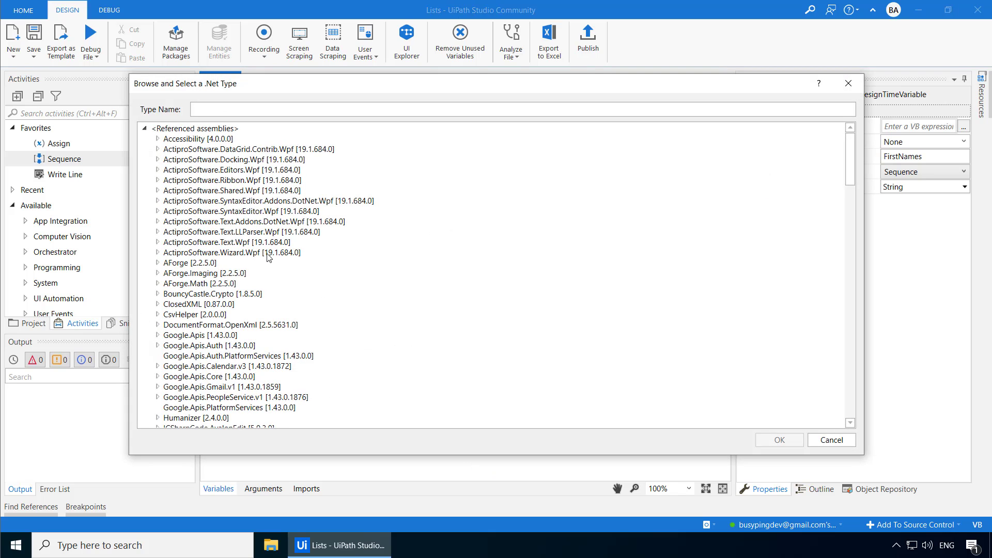
scroll("down", 3)
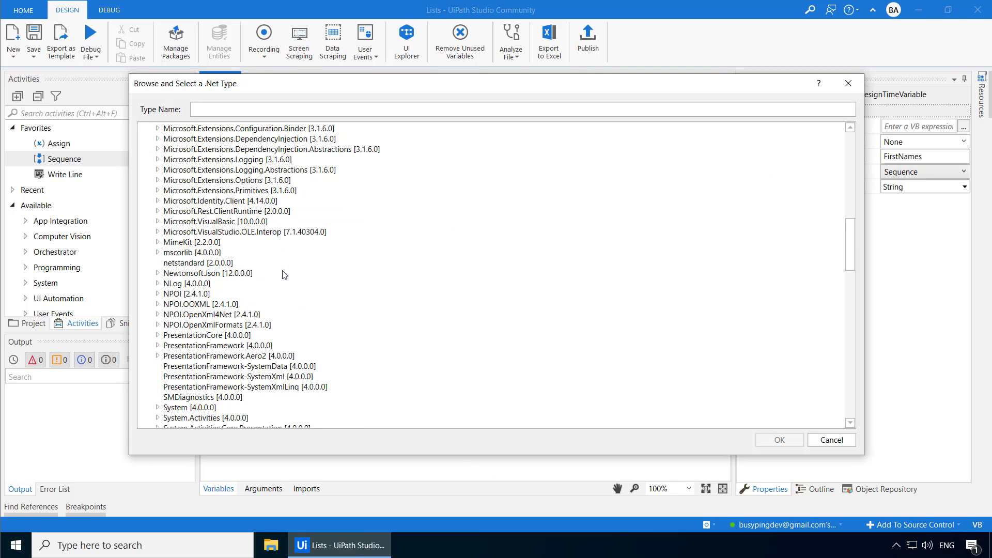
left_click(191, 251)
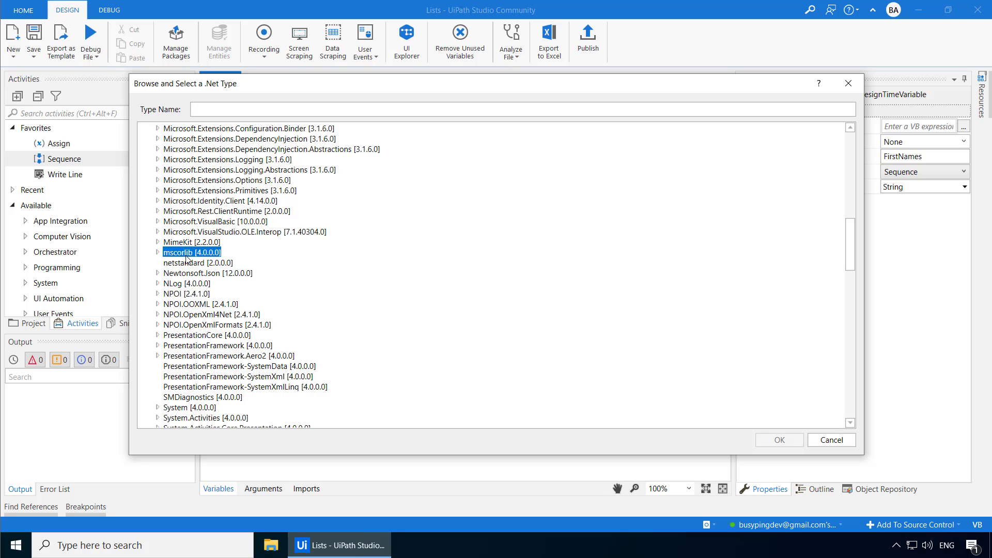
left_click(158, 252)
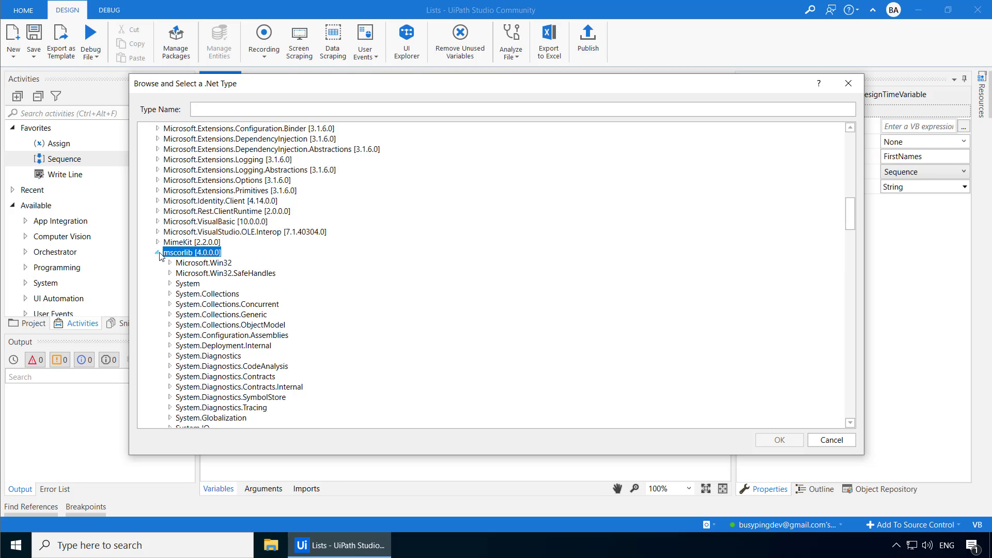
scroll("down", 3)
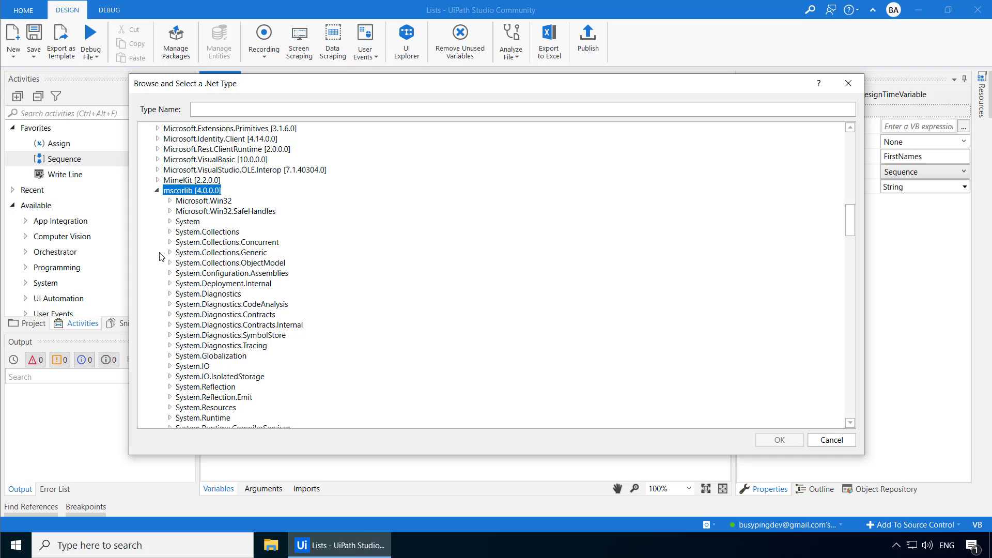
mouse_move(214, 261)
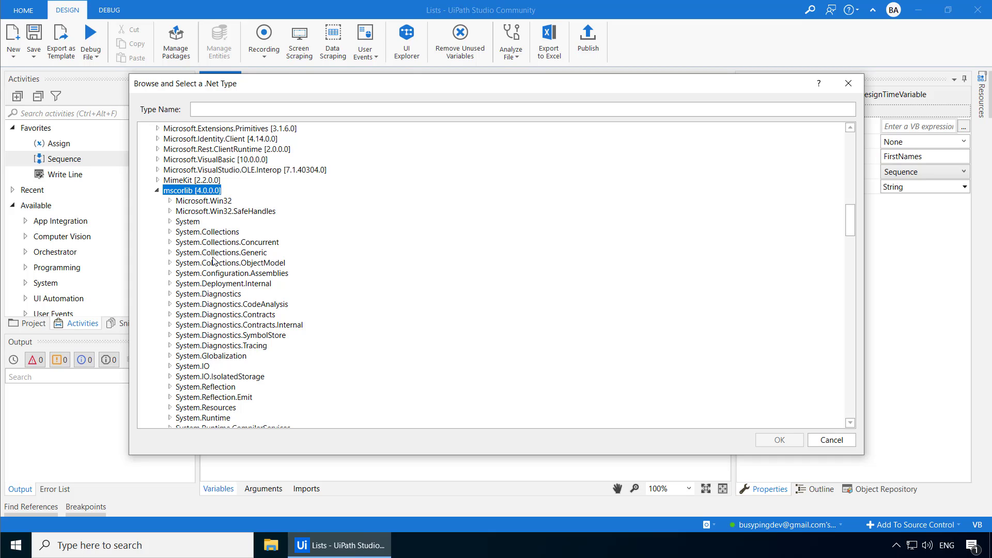
left_click(221, 252)
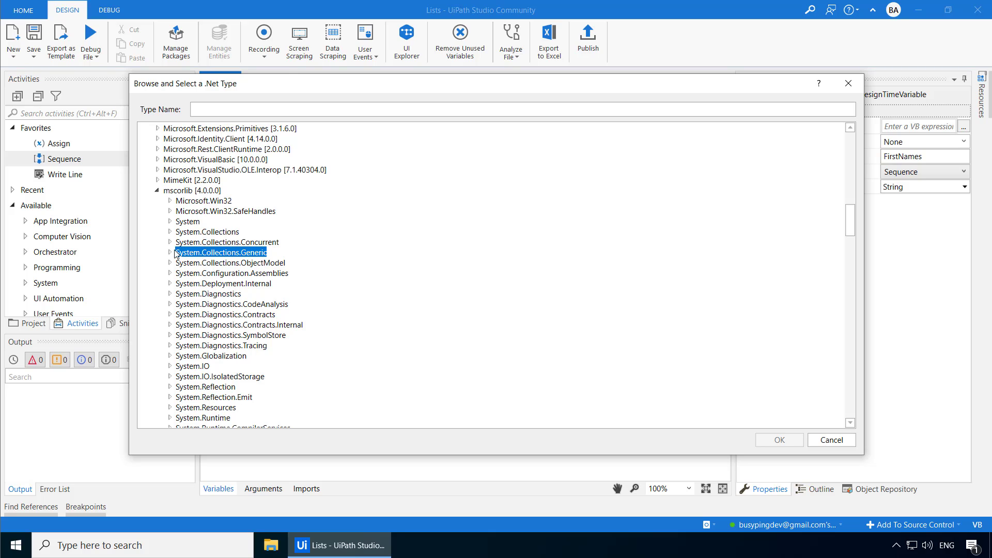
left_click(170, 252)
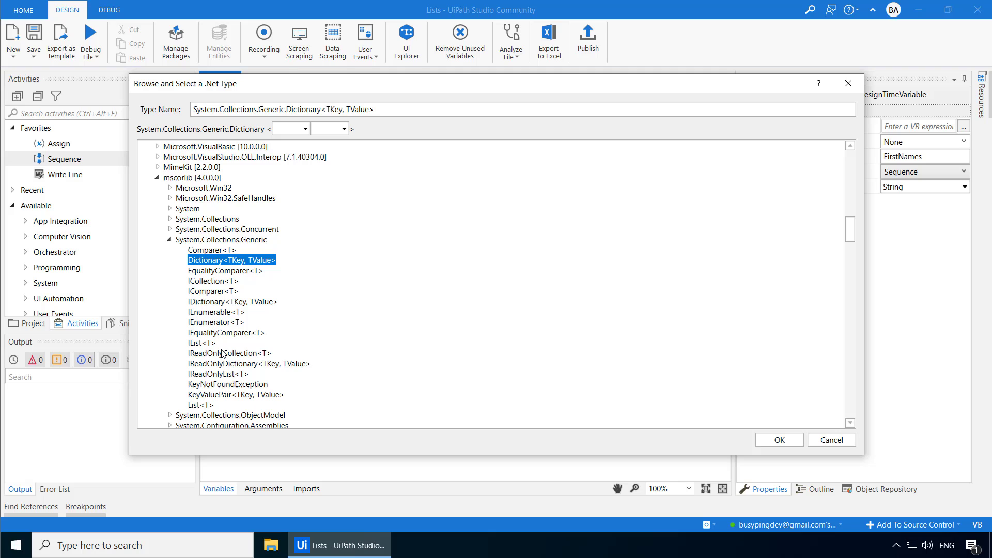
left_click(199, 404)
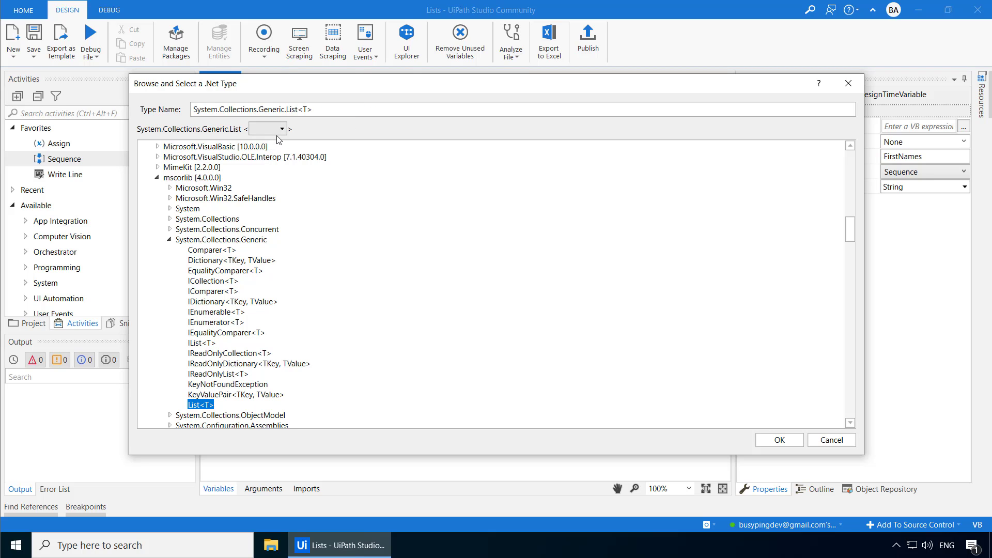
left_click(279, 129)
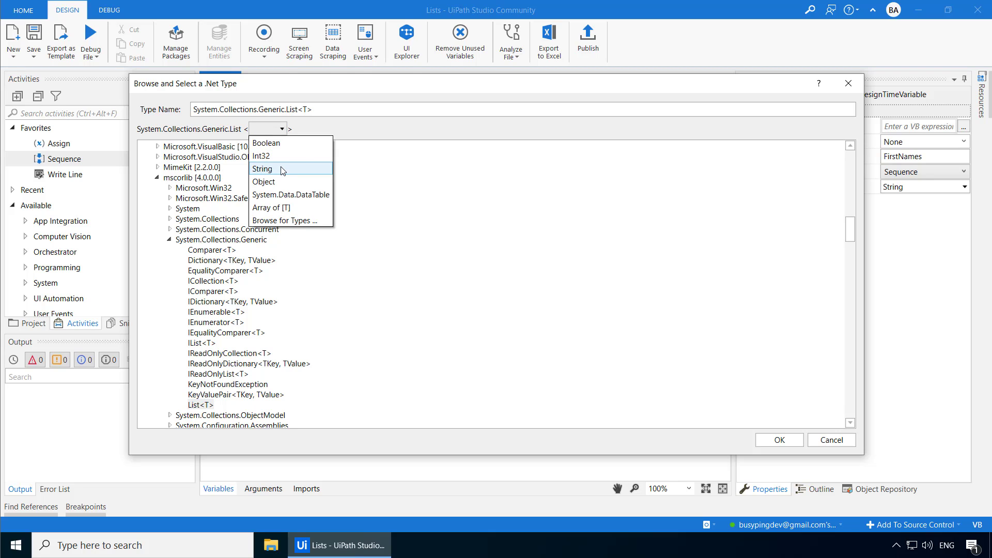
left_click(262, 169)
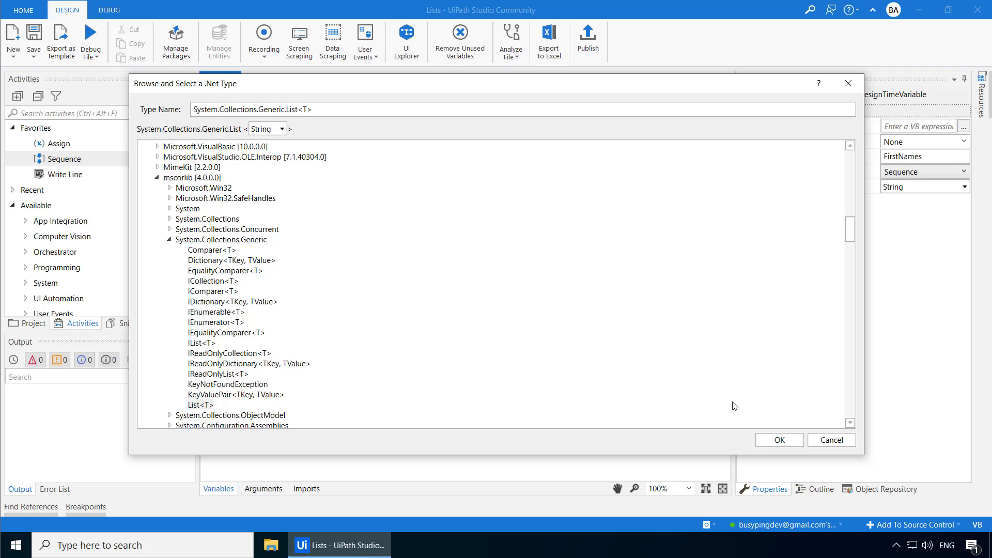
left_click(778, 440)
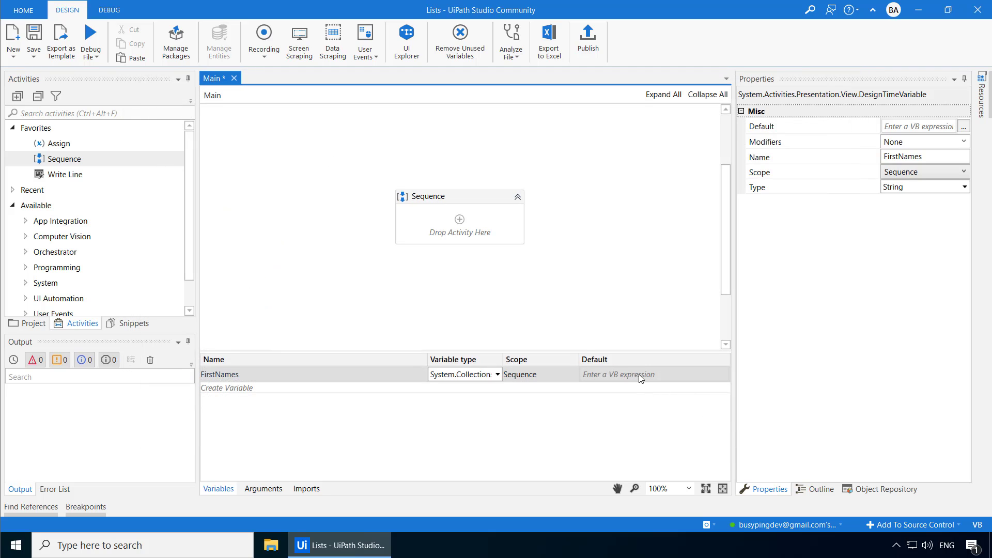
Set FirstNames' default to New List(Of String) from {"Richard", "John", "James", "Bob"}
type("{\"Richard\", \"Jo\"}")
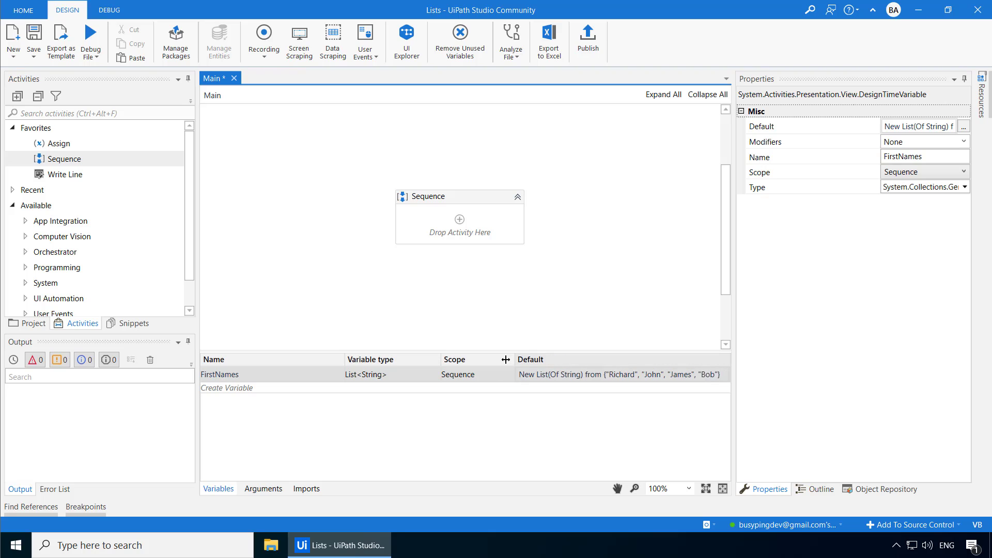
Add a FullNames variable of type List<String> defaulting to New List(Of String)
left_click(226, 403)
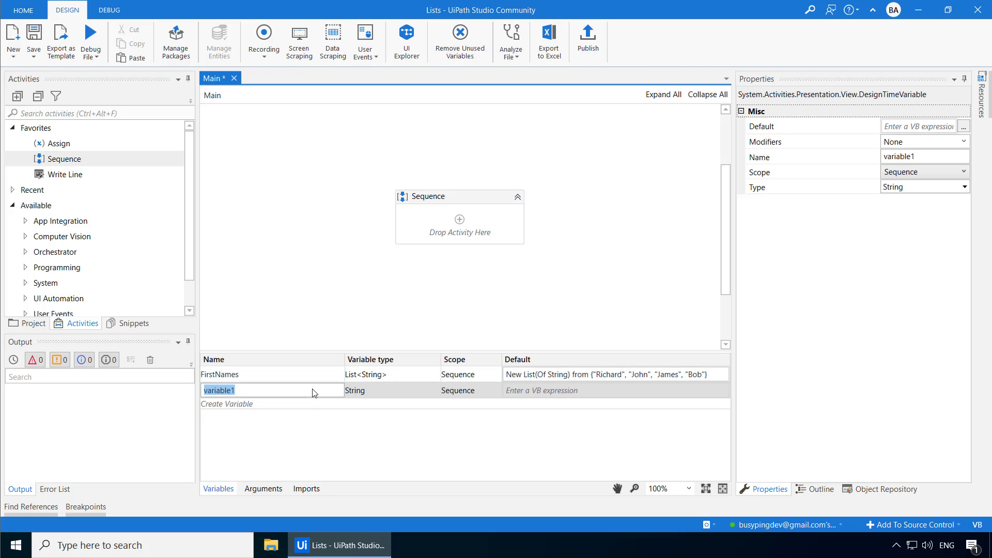
type("FullNames")
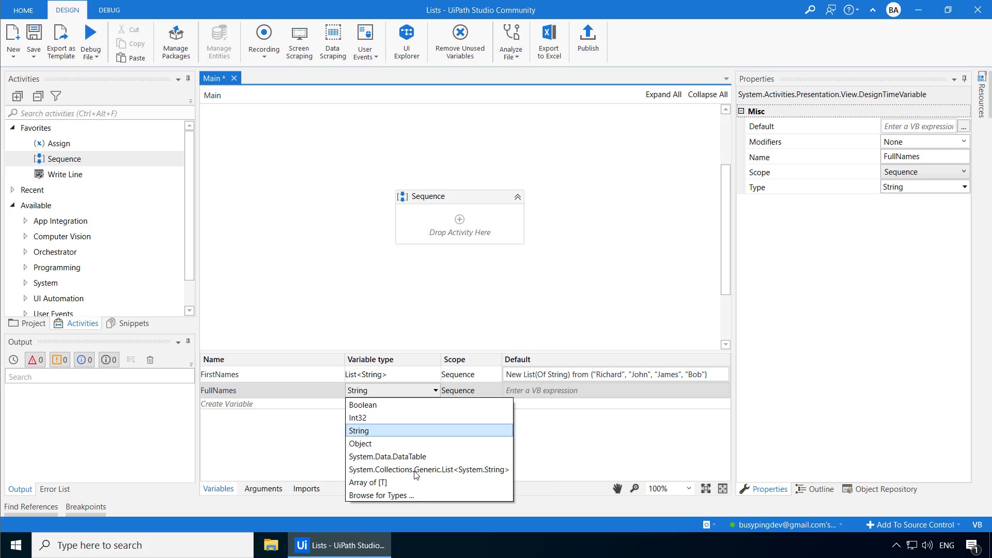
left_click(428, 469)
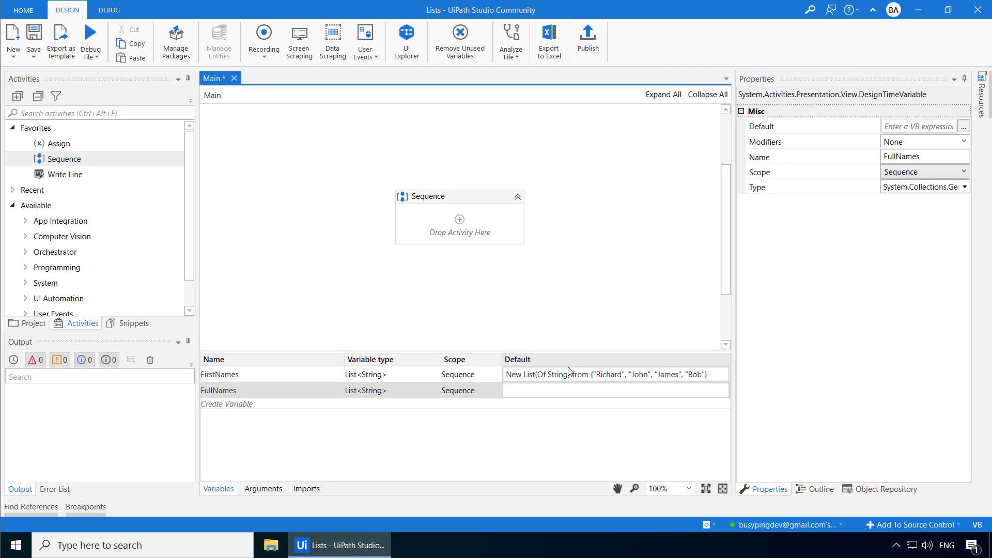
left_click(614, 390)
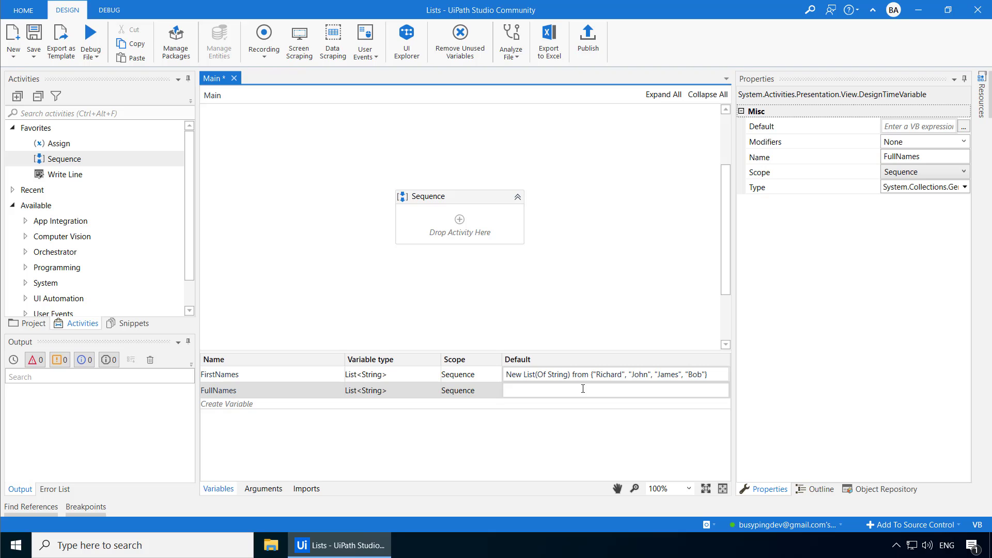
type("New List(Of String")
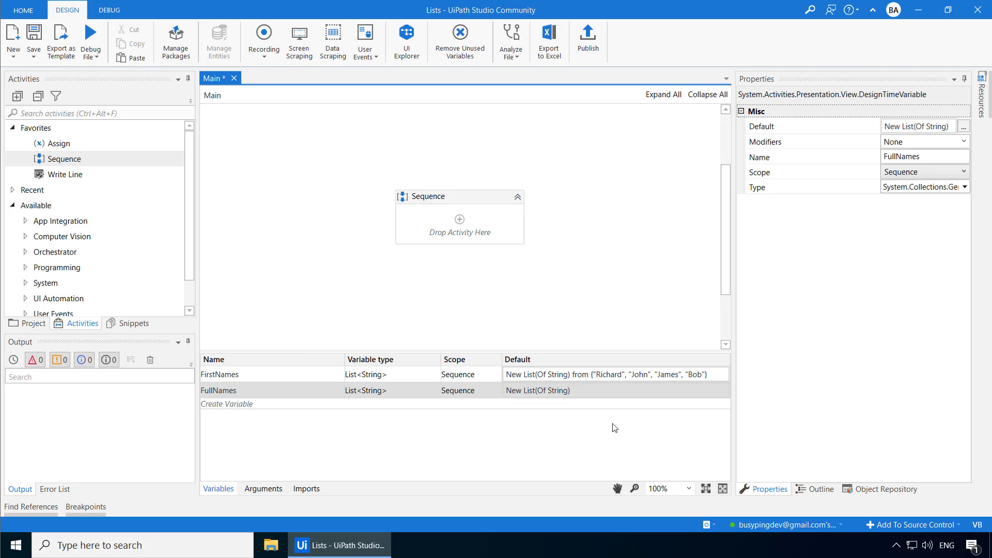
left_click(459, 197)
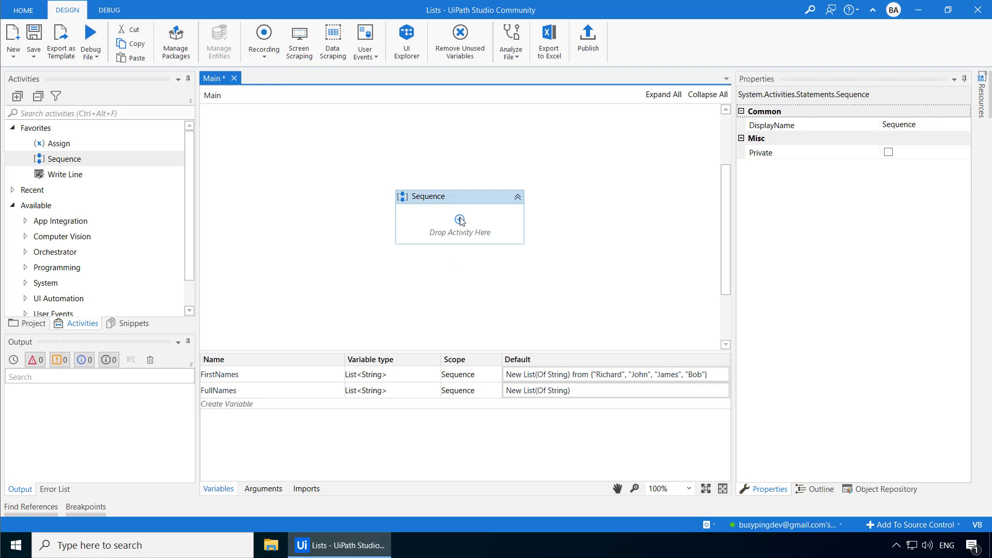
Add a For Each looping over FirstNames with TypeArgument String
type("For Each")
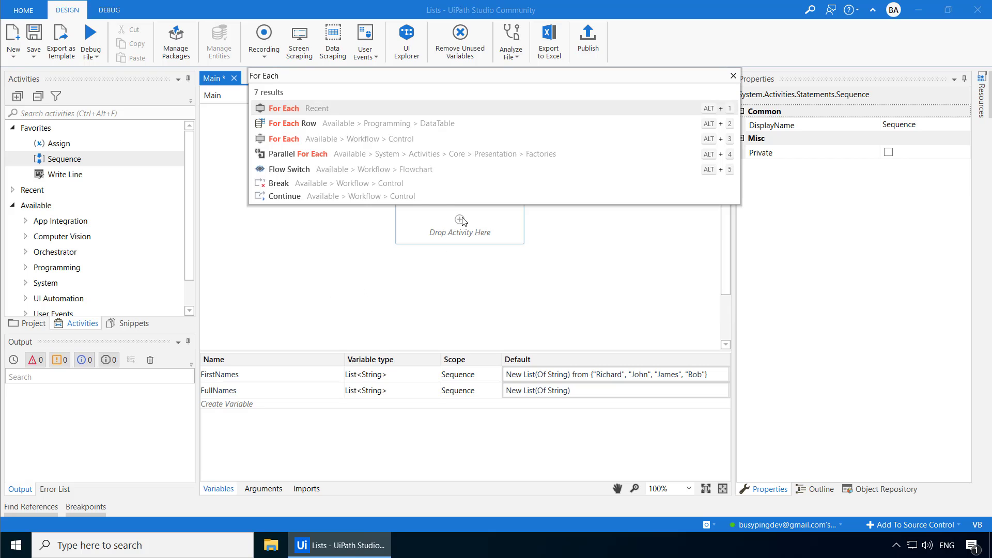
left_click(284, 108)
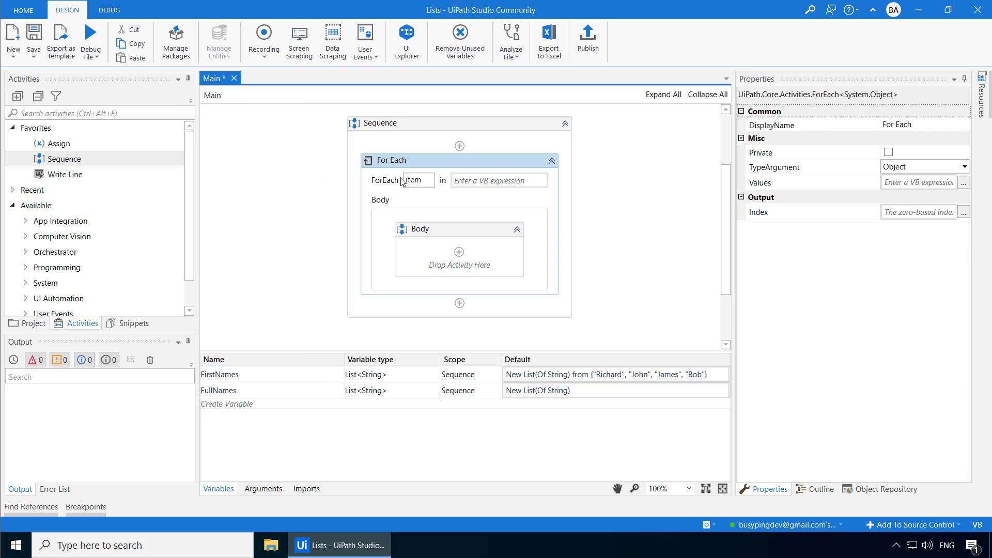
double_click(414, 180)
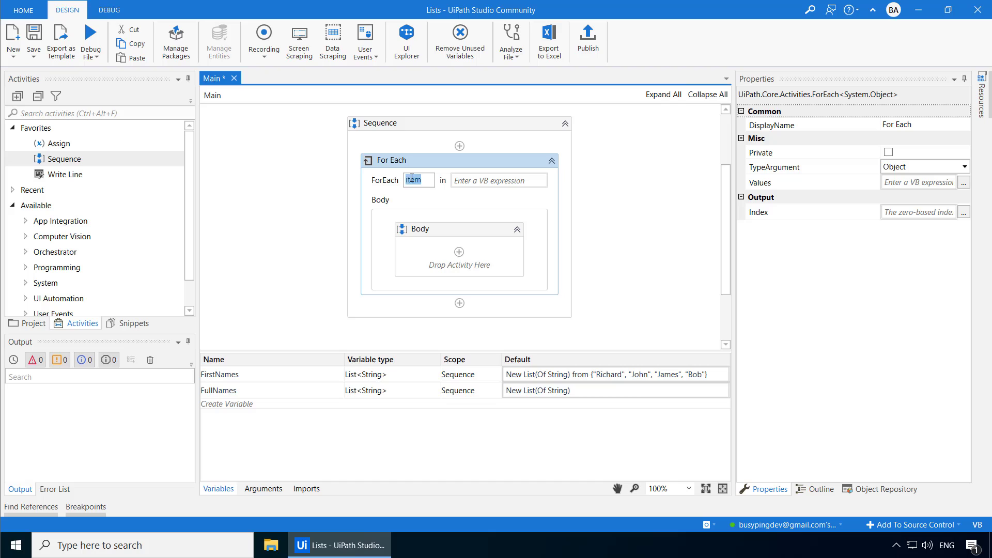
type("F")
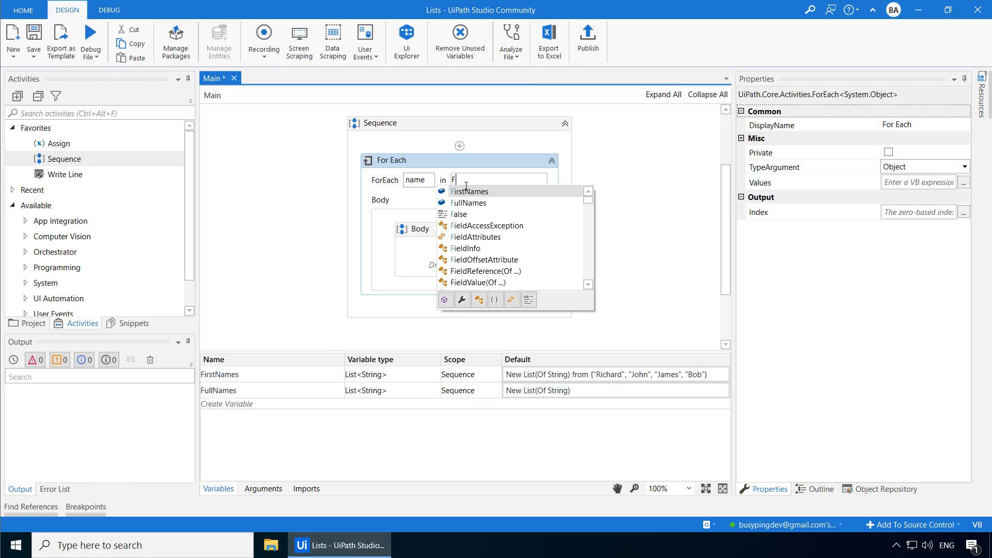
left_click(470, 191)
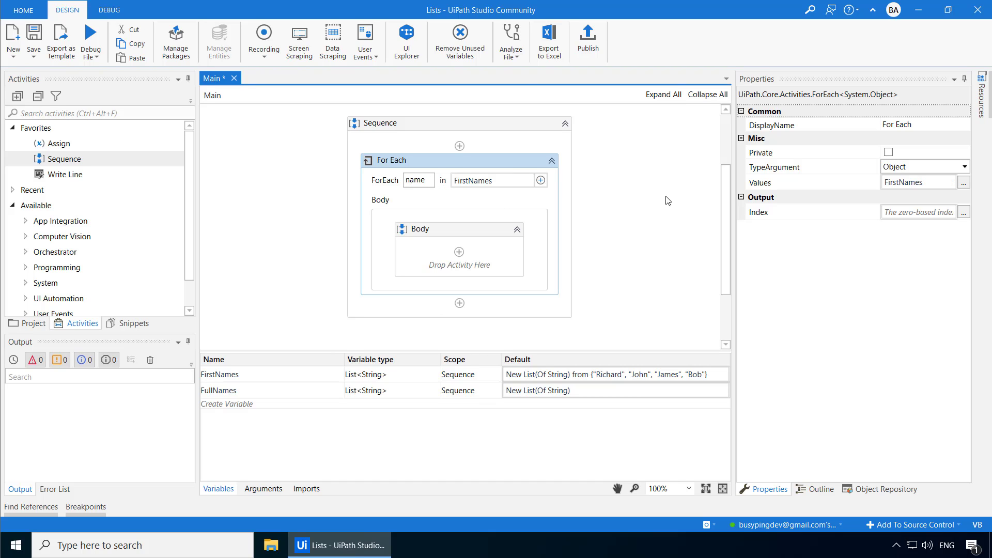
left_click(965, 166)
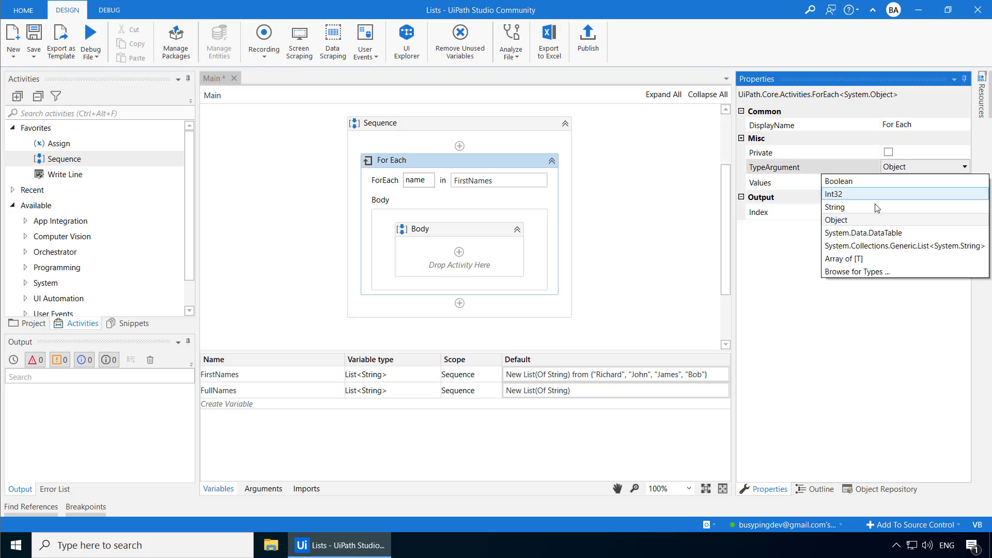
left_click(834, 206)
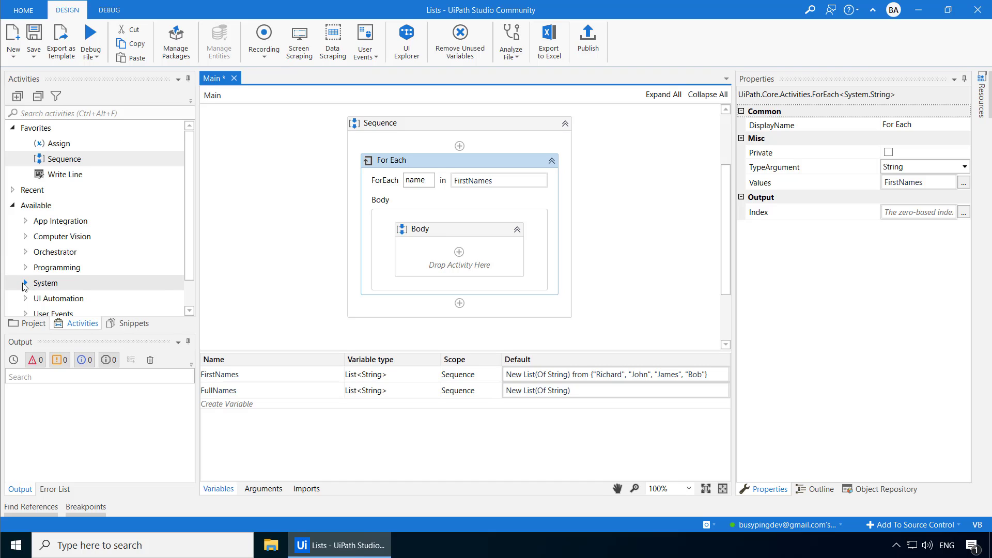
Put Add To Collection in the loop body: Collection FullNames, type String, Item name + " Smith"
left_click(25, 283)
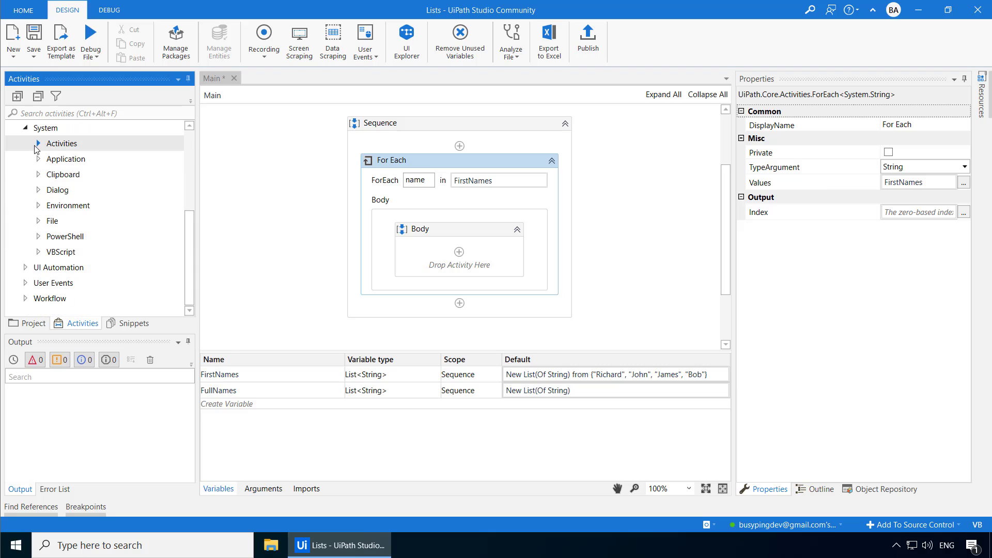
left_click(37, 143)
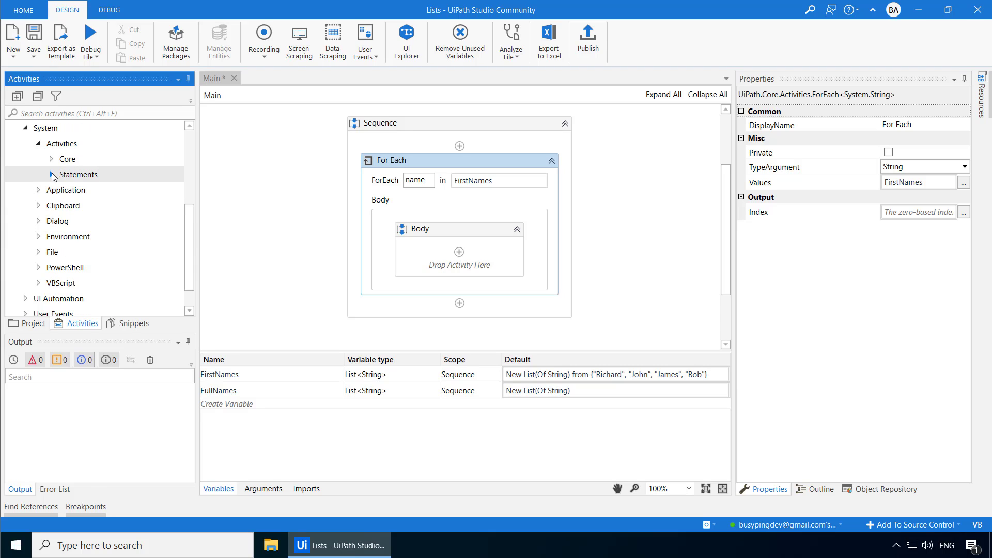
left_click(79, 174)
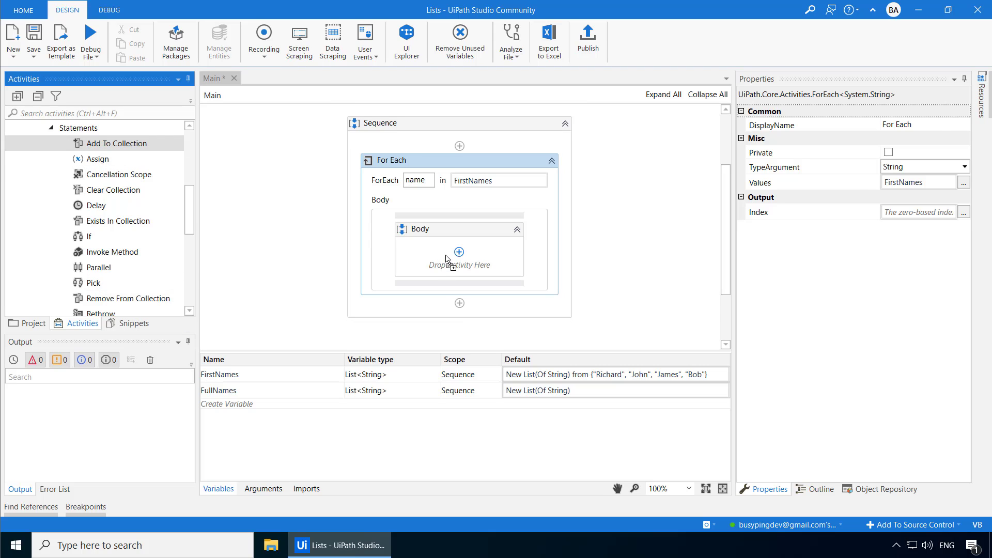
left_click_drag(115, 143, 459, 253)
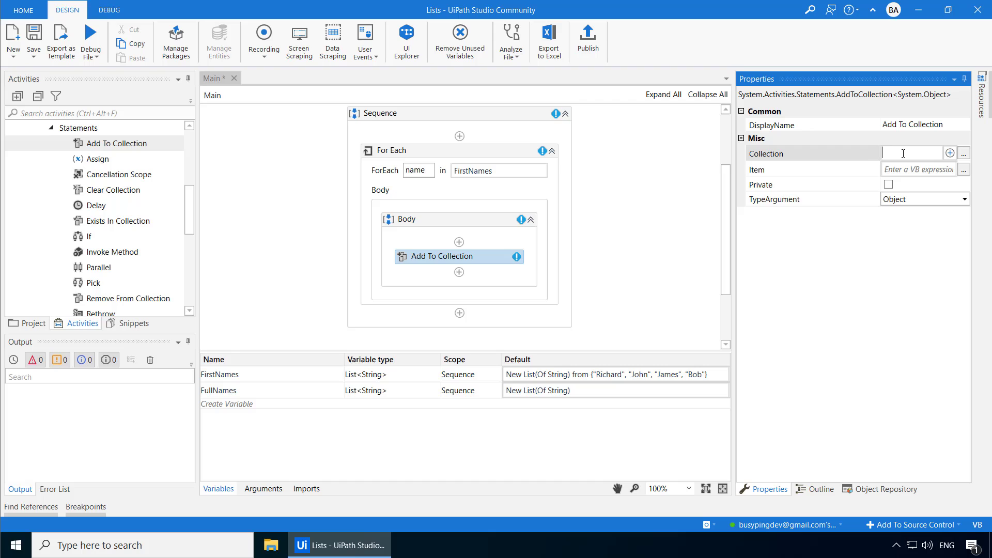
type("FullNames")
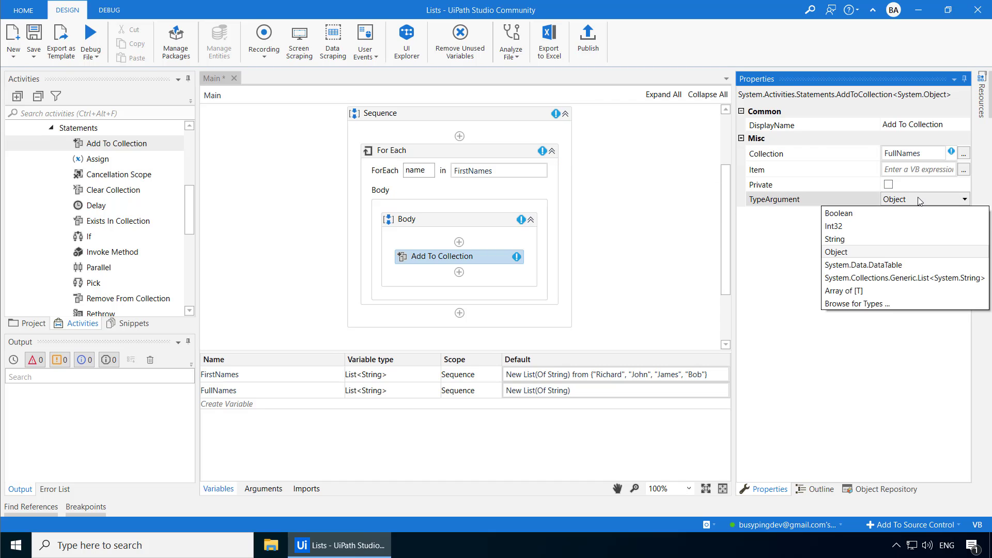
left_click(834, 239)
type("name + \" ")
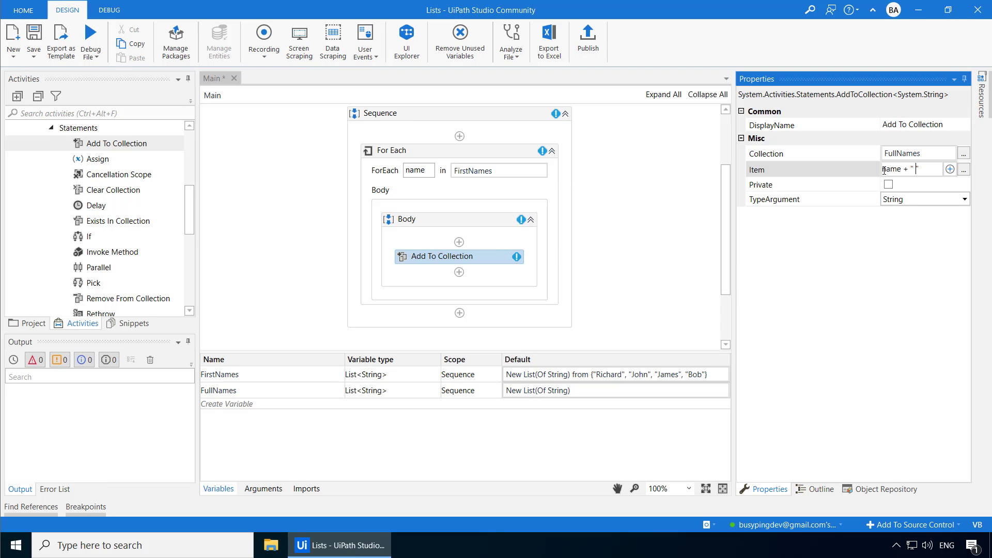
type("Smith")
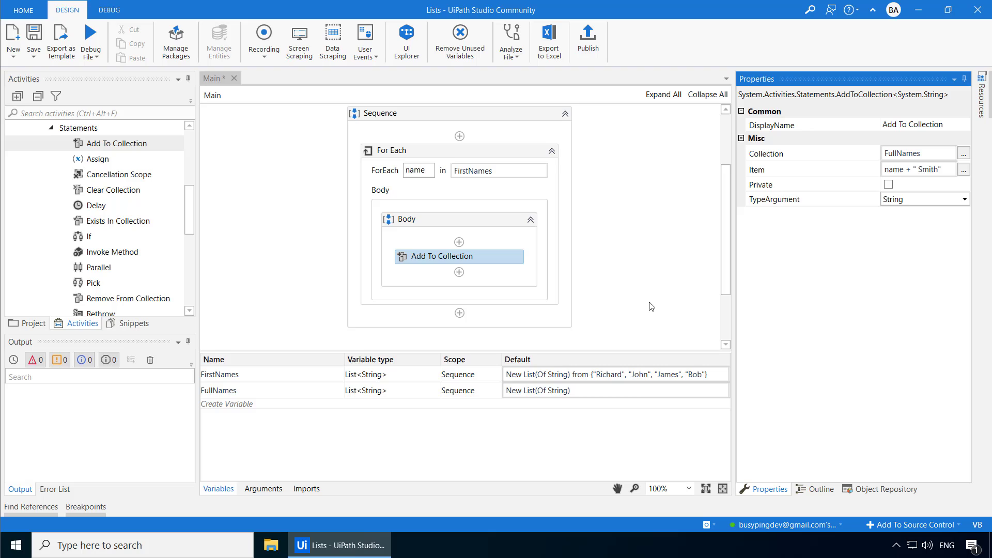
mouse_move(537, 206)
type("String.")
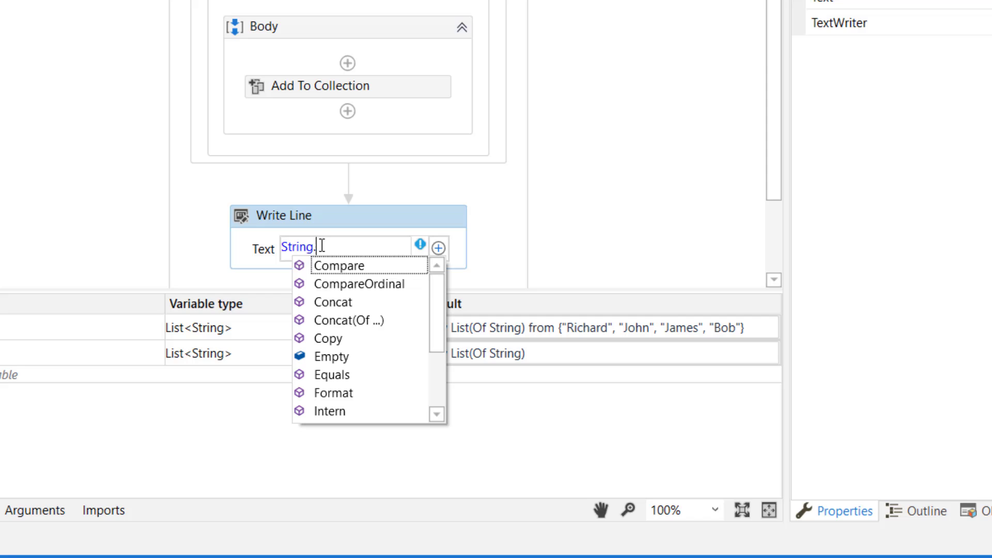
Add a Write Line printing String.Join("; ", FullNames) and debug-run the file
type("Join(")
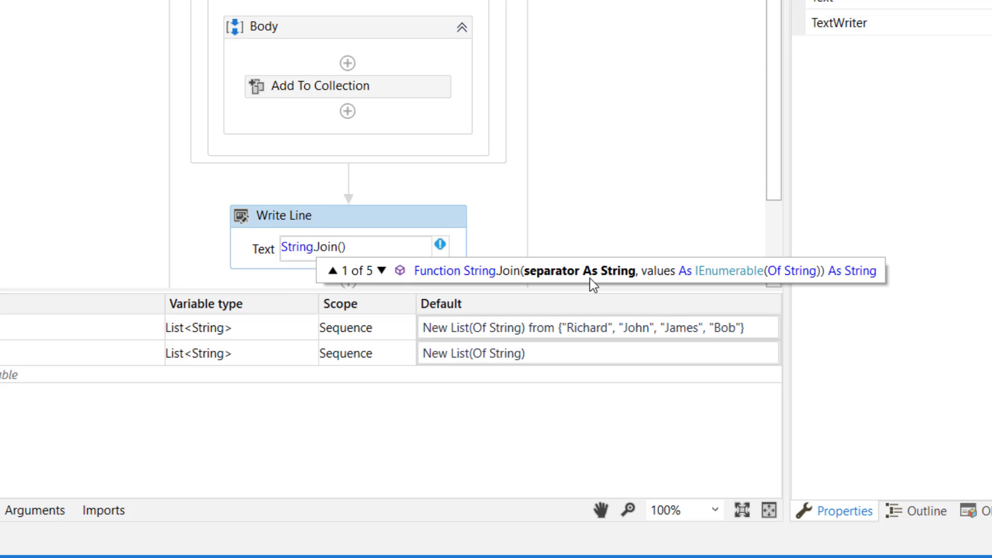
type("\";")
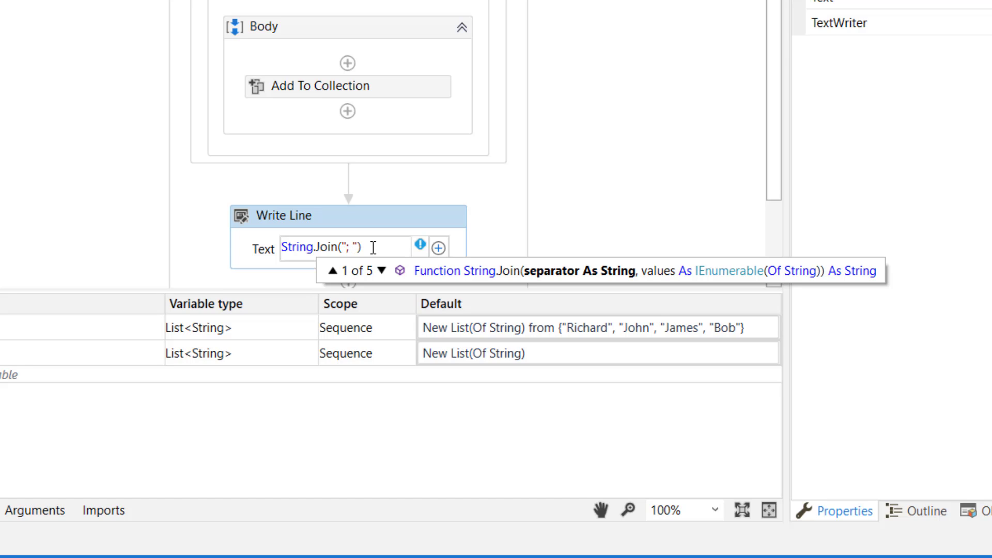
type(",")
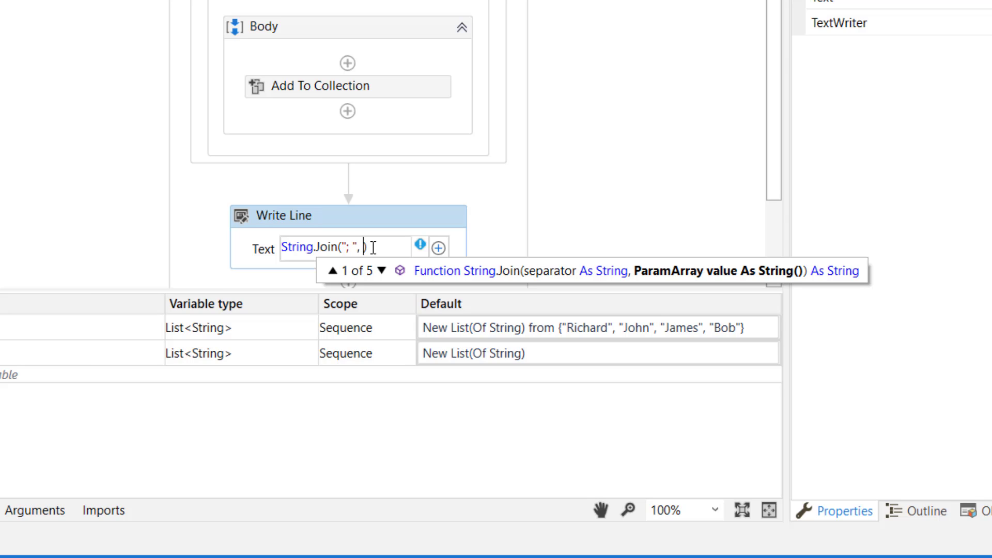
type("FullNames")
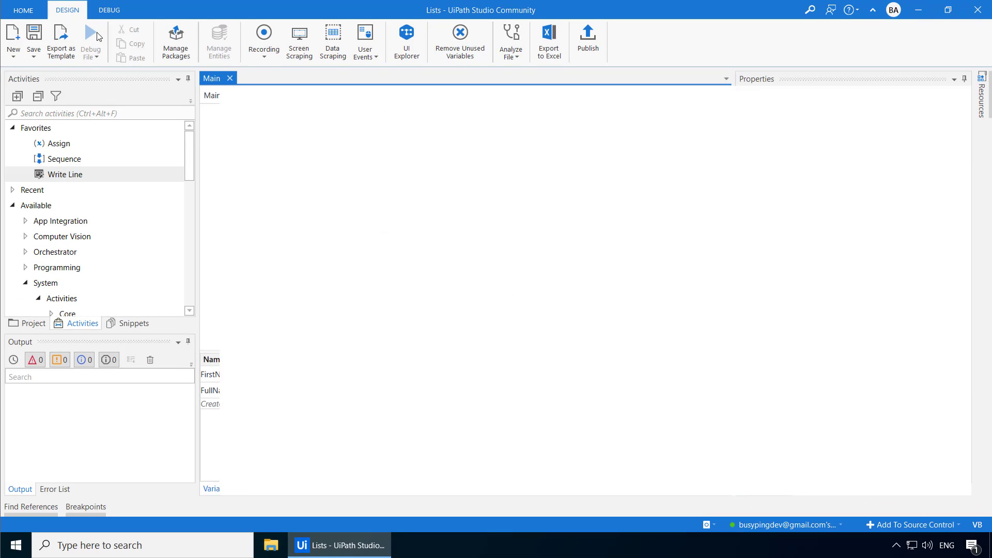
left_click(91, 42)
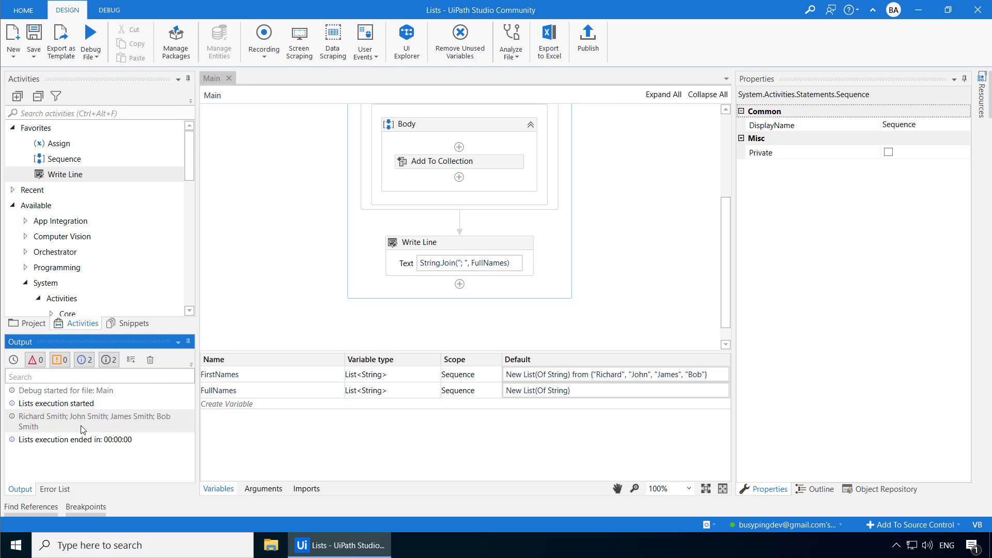
mouse_move(230, 291)
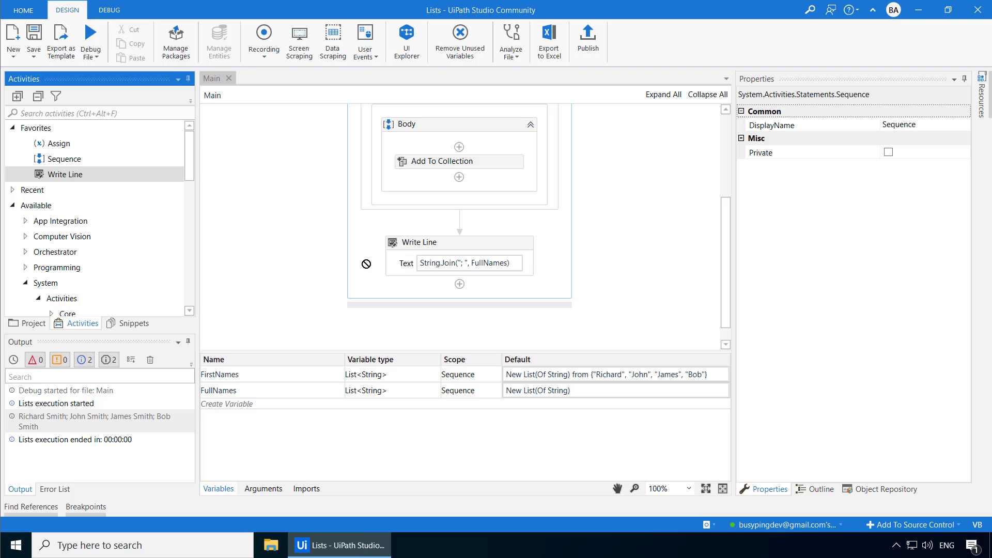
Add Write Lines for FullNames(1) and FullNames.Count.ToString(), debug-running after each
type("FullNames(1")
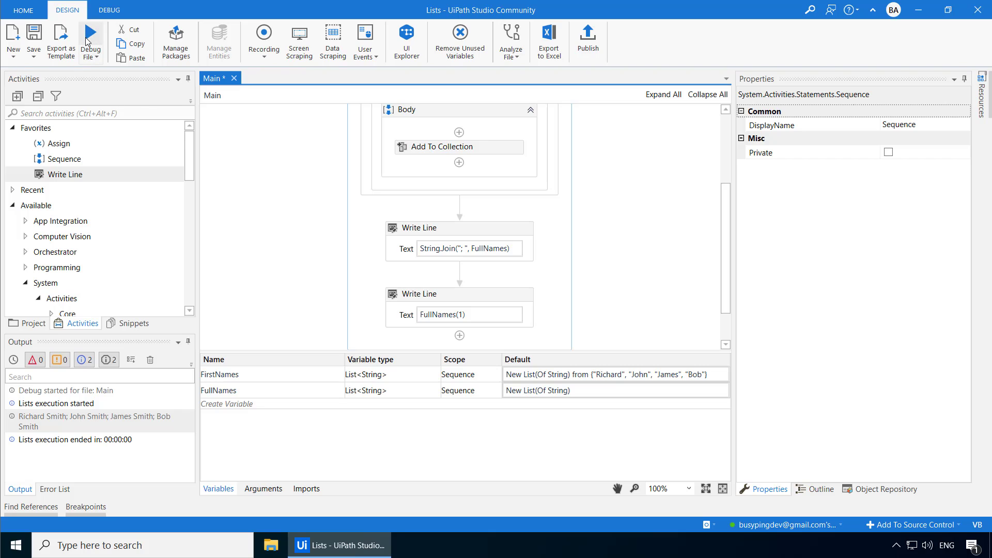
left_click(90, 38)
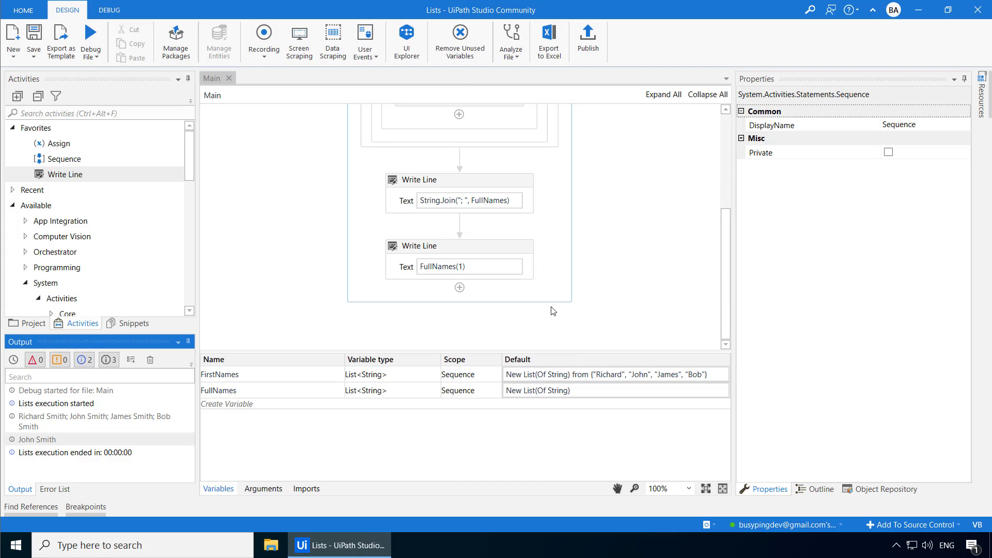
mouse_move(547, 310)
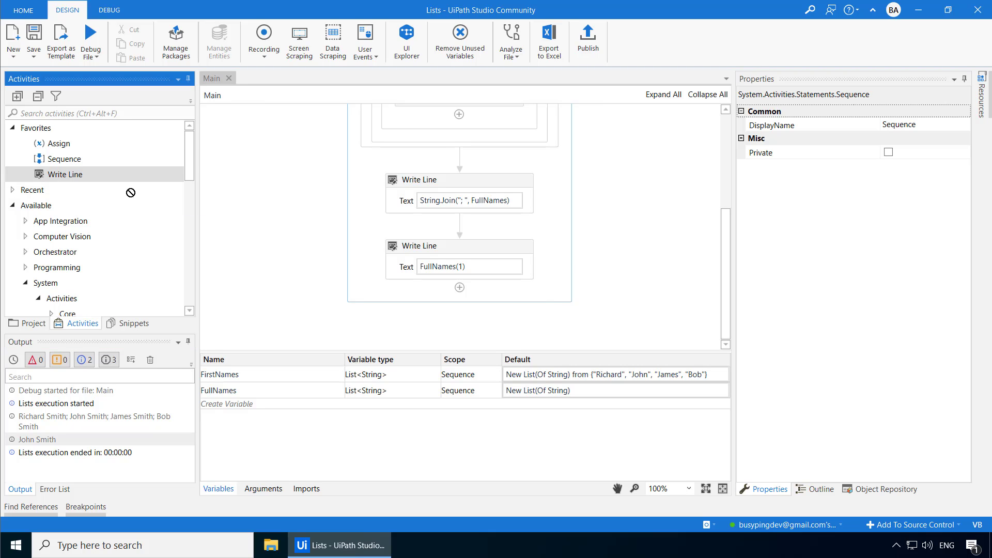
left_click(459, 274)
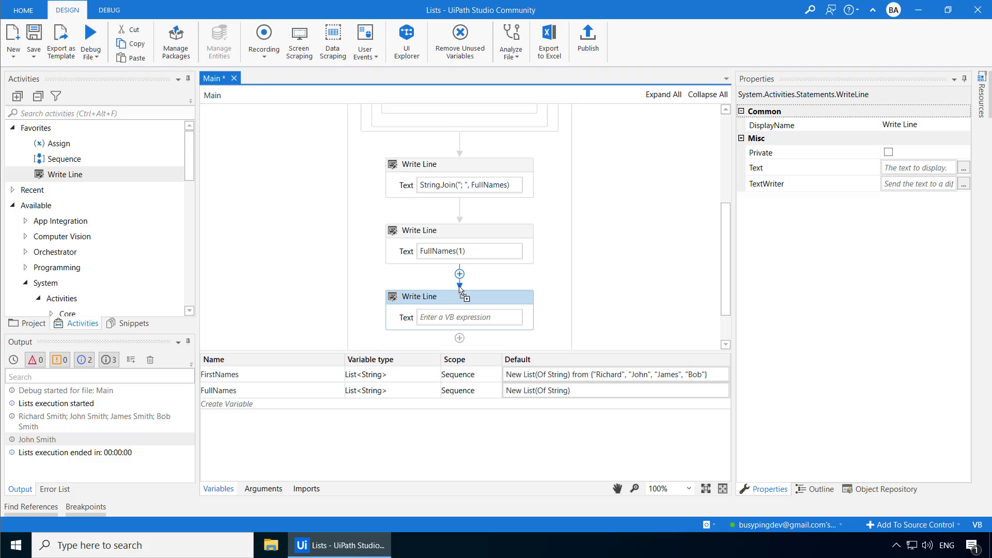
type("FullNames.Count.ToString(")
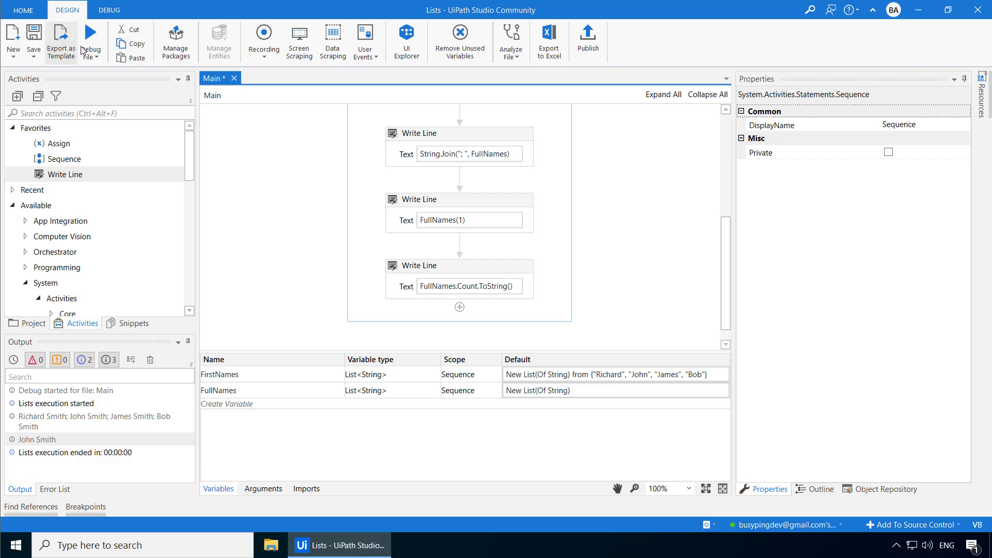
left_click(90, 31)
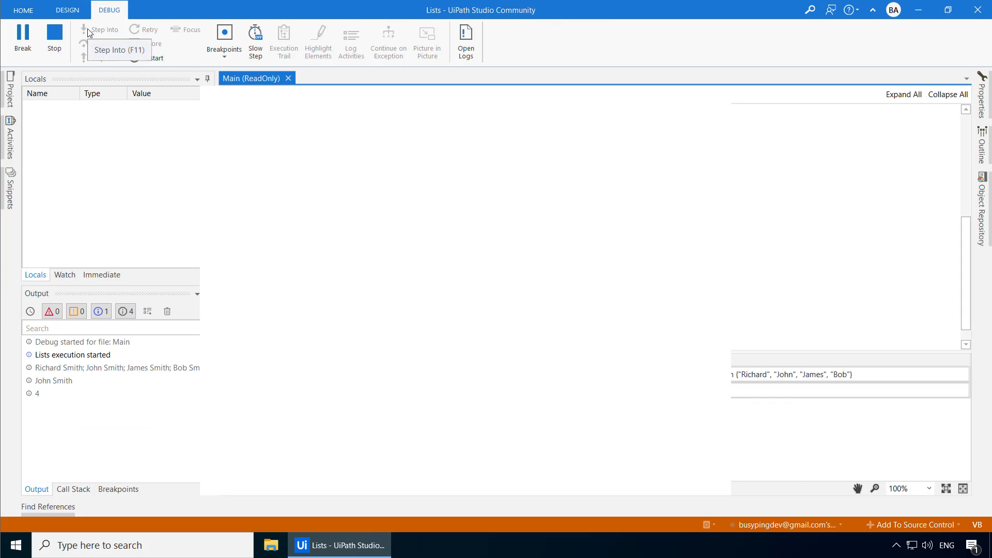
left_click(67, 9)
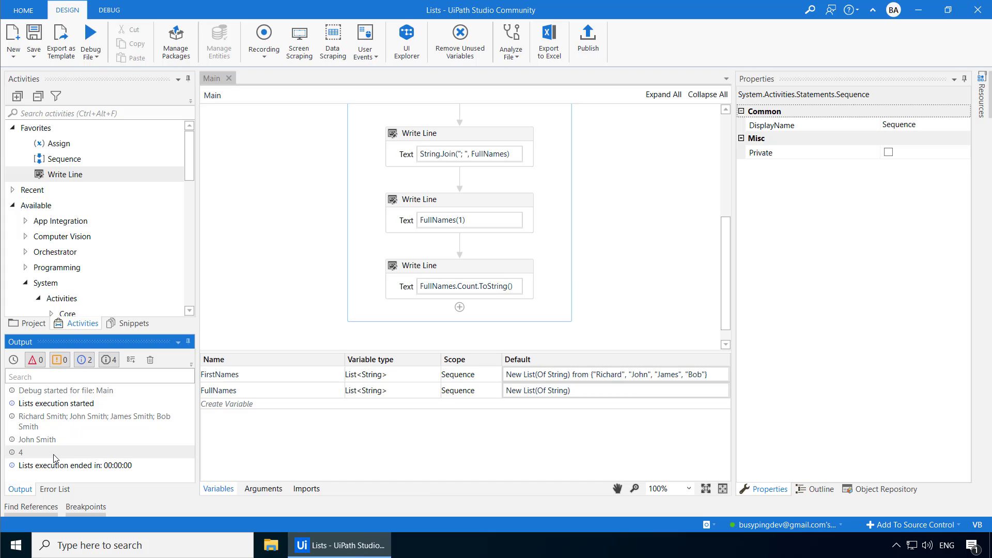
mouse_move(433, 307)
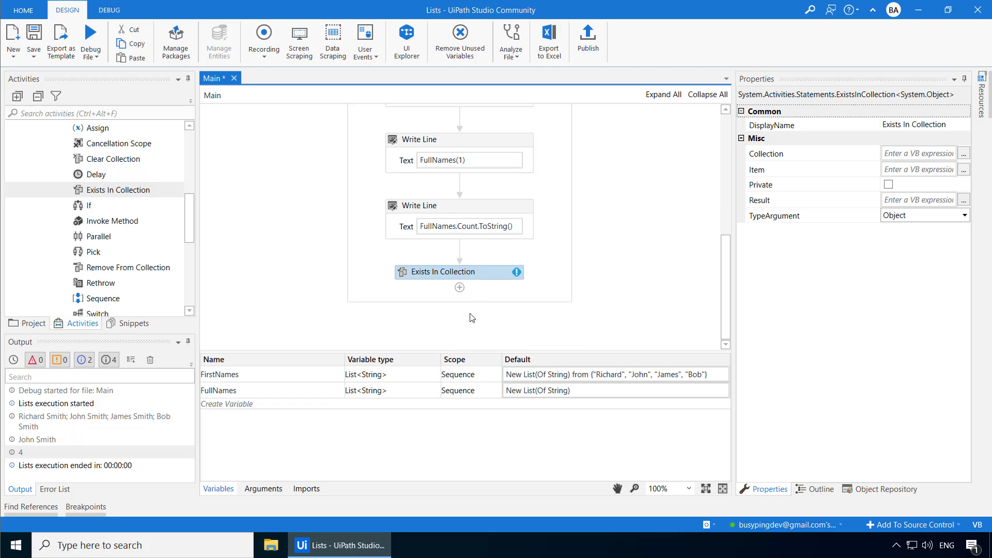
Set Exists In Collection to FirstNames, item "John", type String, result in new NameExists
left_click(911, 153)
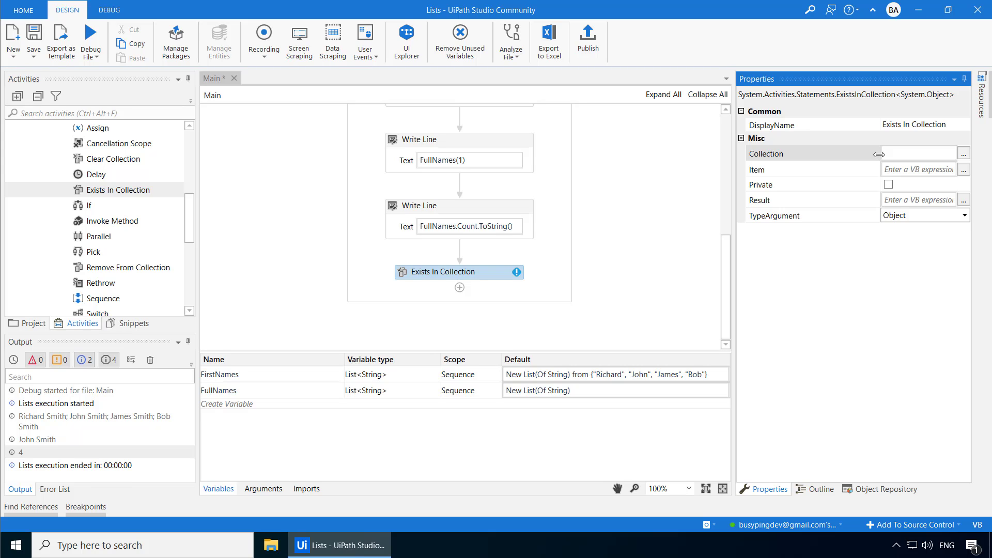
type("Fir")
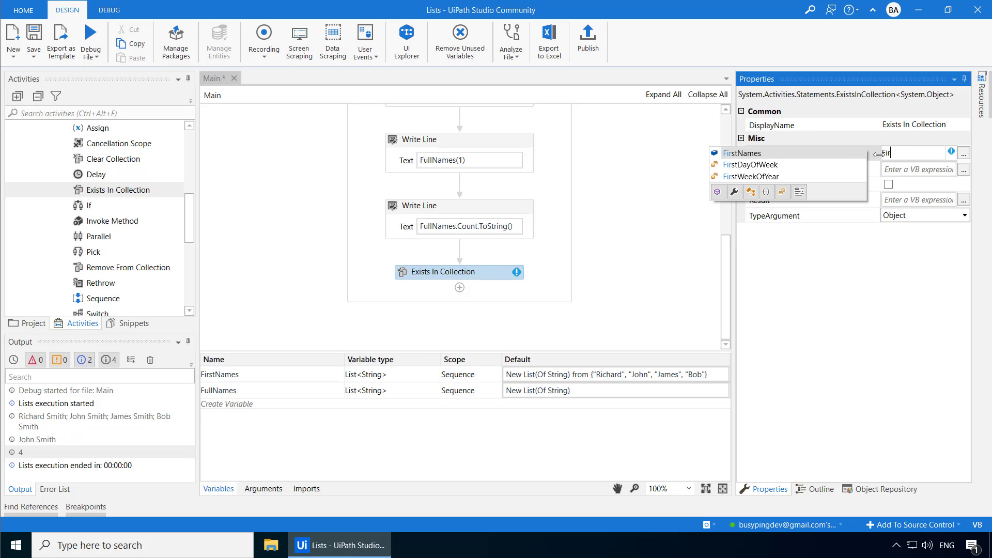
left_click(741, 153)
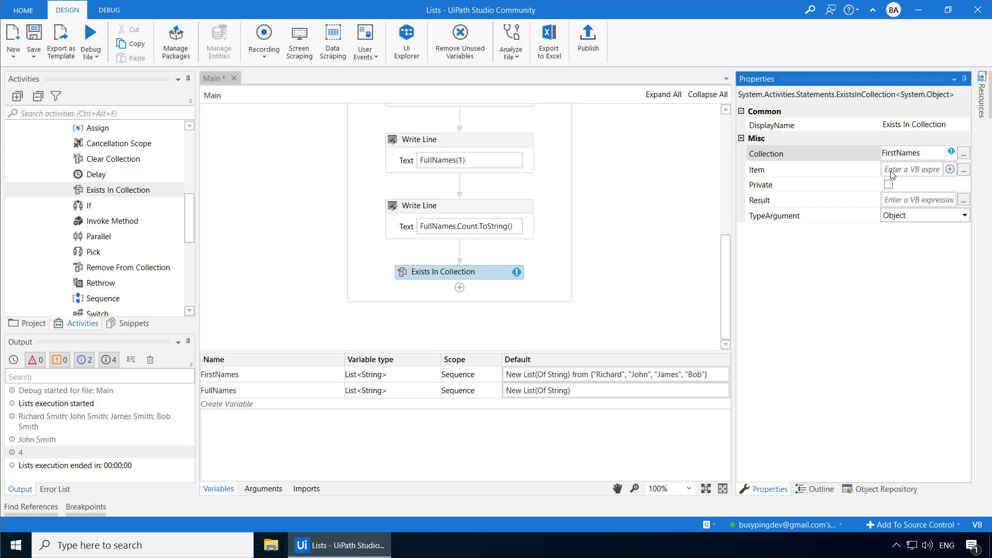
type("\"John\"")
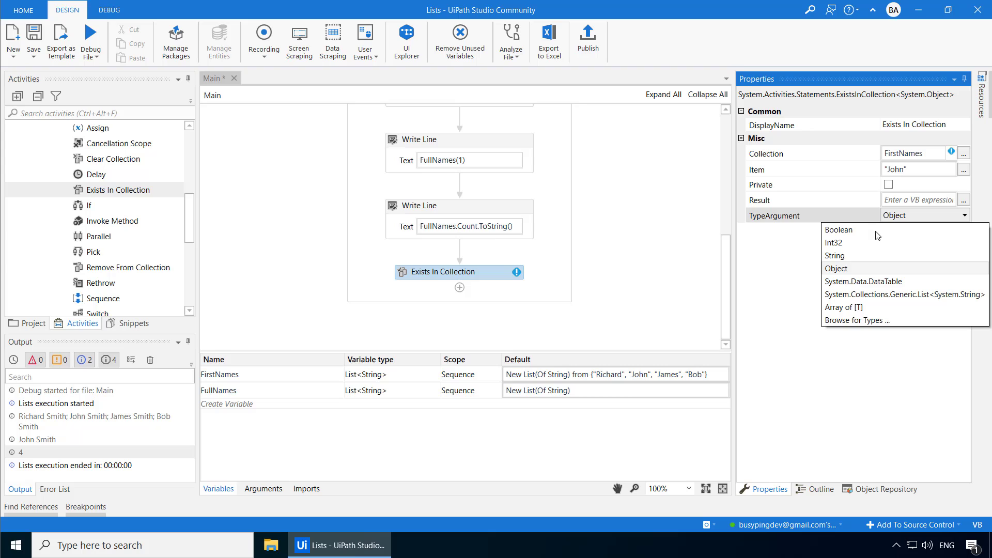
left_click(834, 255)
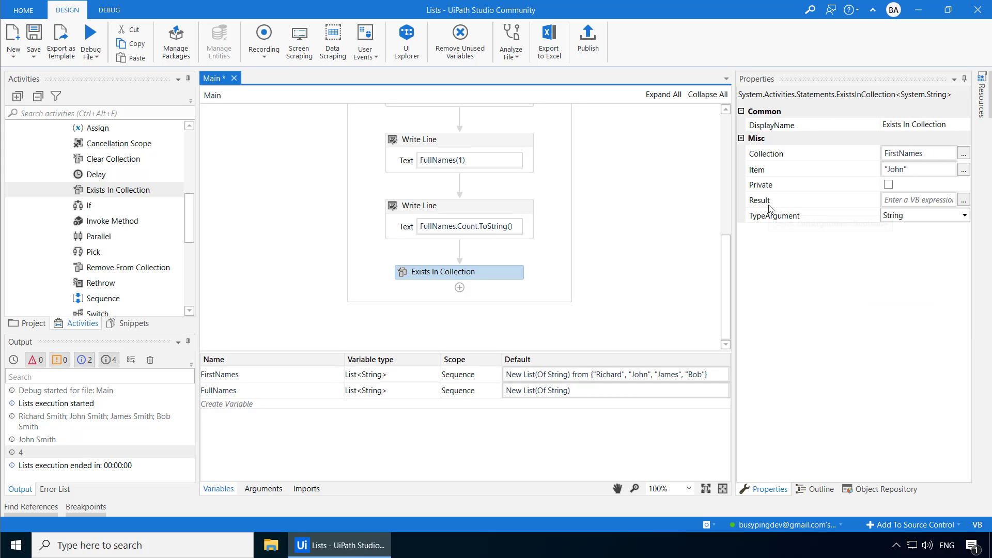
mouse_move(769, 208)
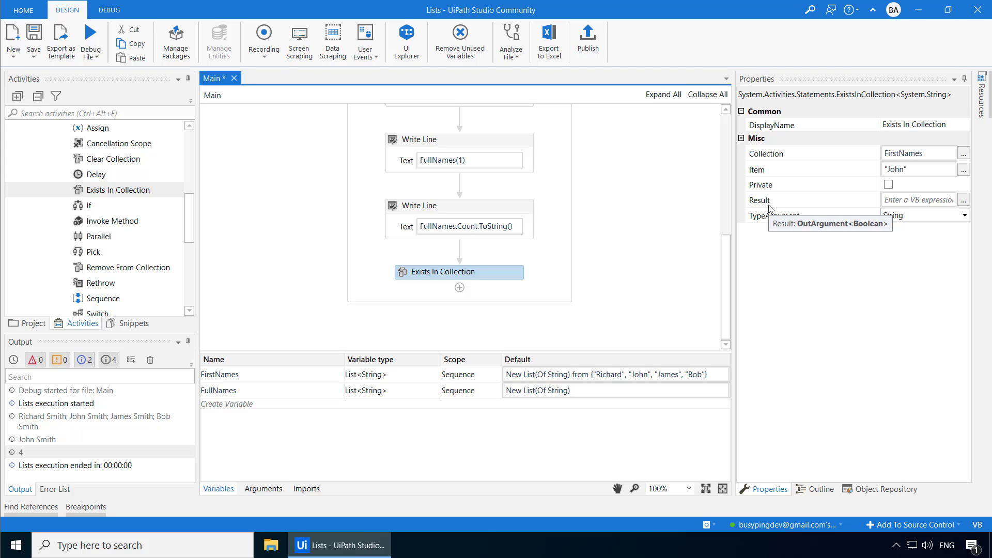
mouse_move(906, 201)
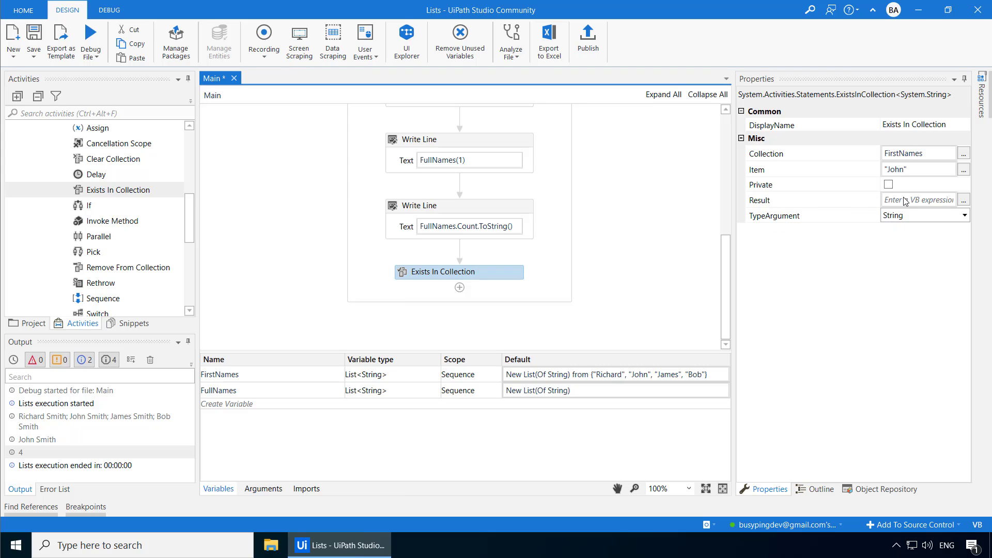
left_click(917, 200)
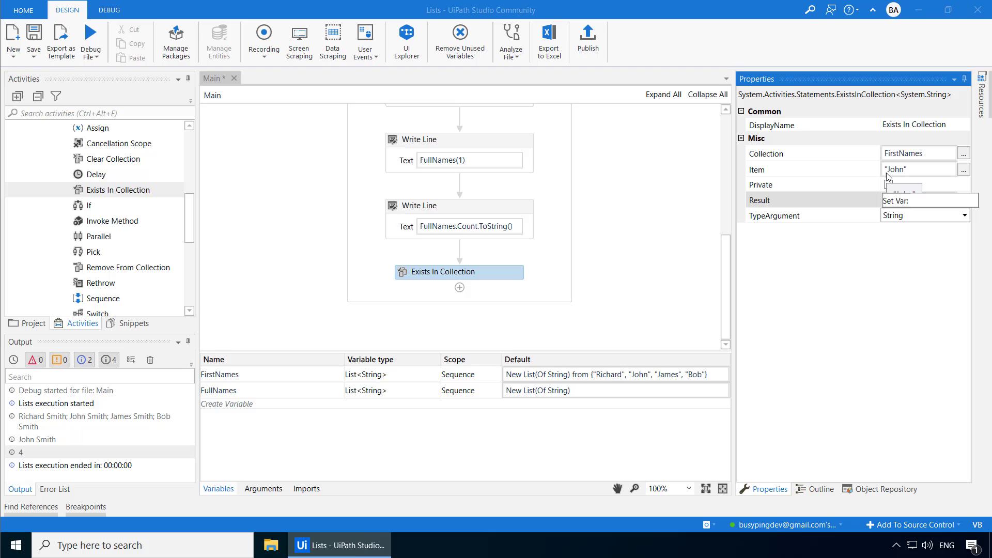
type("NameExists")
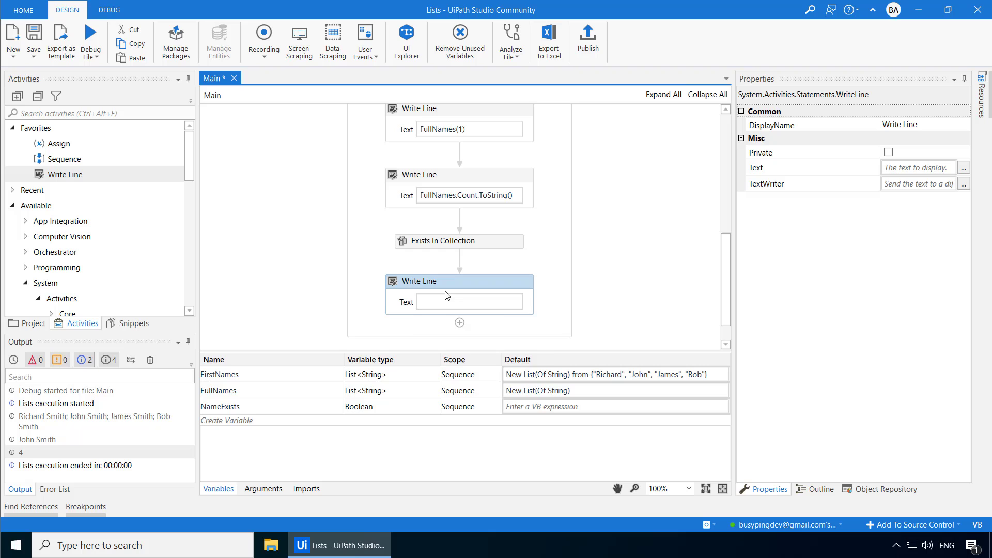
Add a Write Line printing NameExists.ToString() and debug-run the file
type("NameExists.ToString(")
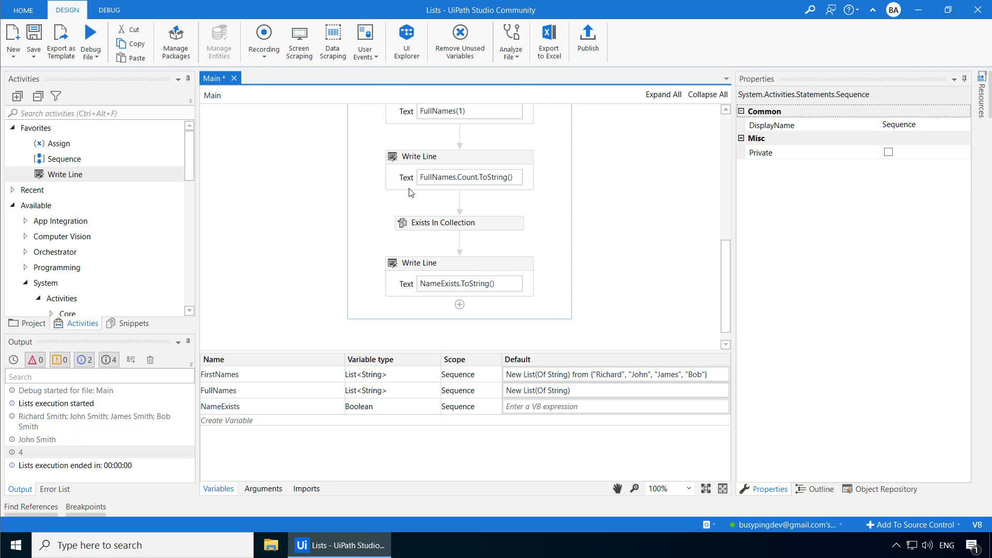
mouse_move(91, 34)
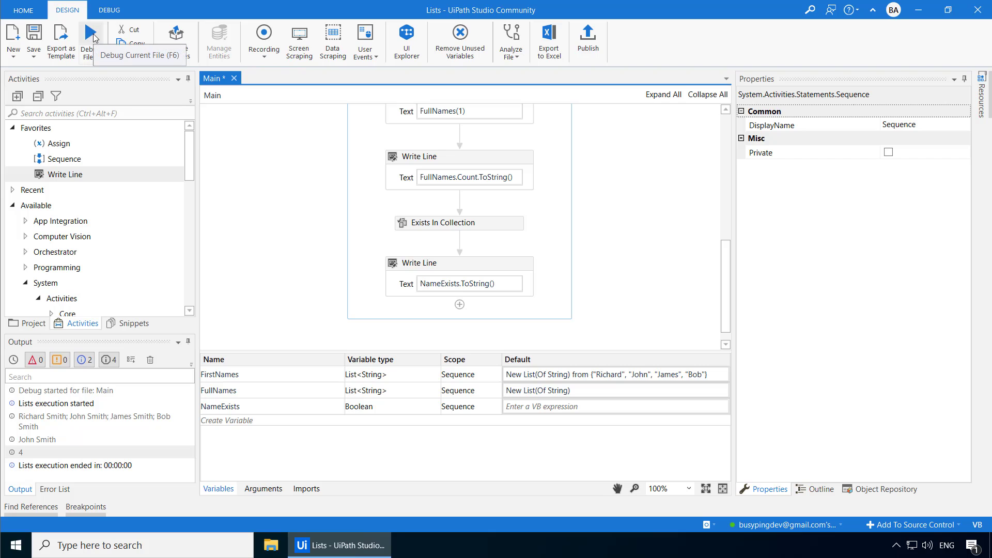
left_click(87, 41)
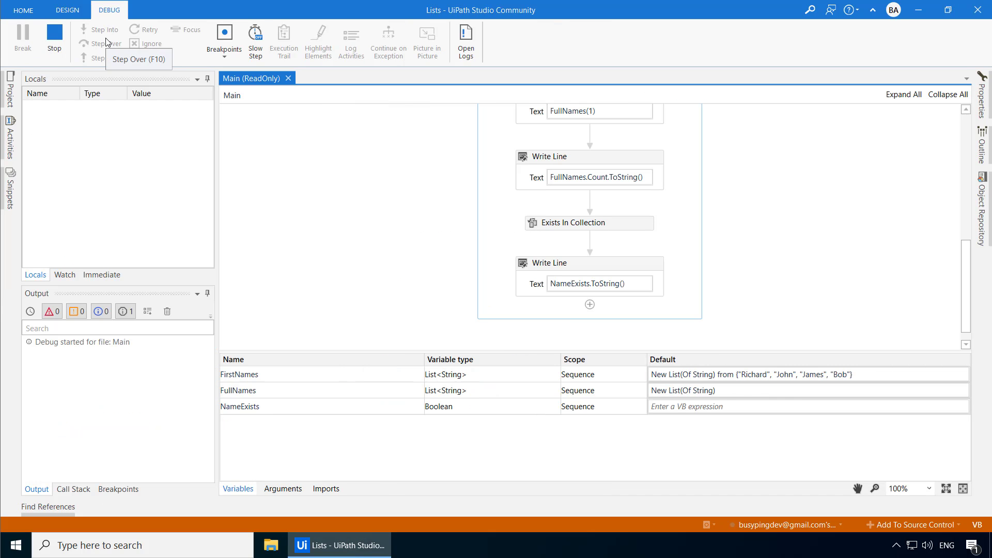
left_click(66, 10)
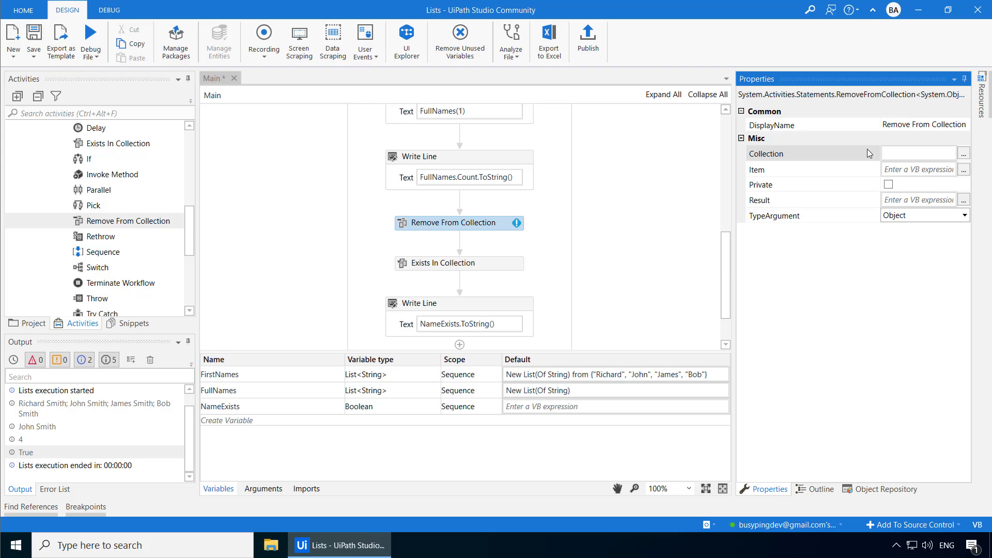
Remove "John" from FirstNames into NameRemoved, print "Item removed status is" NameRemoved, and run
type("FirstNames")
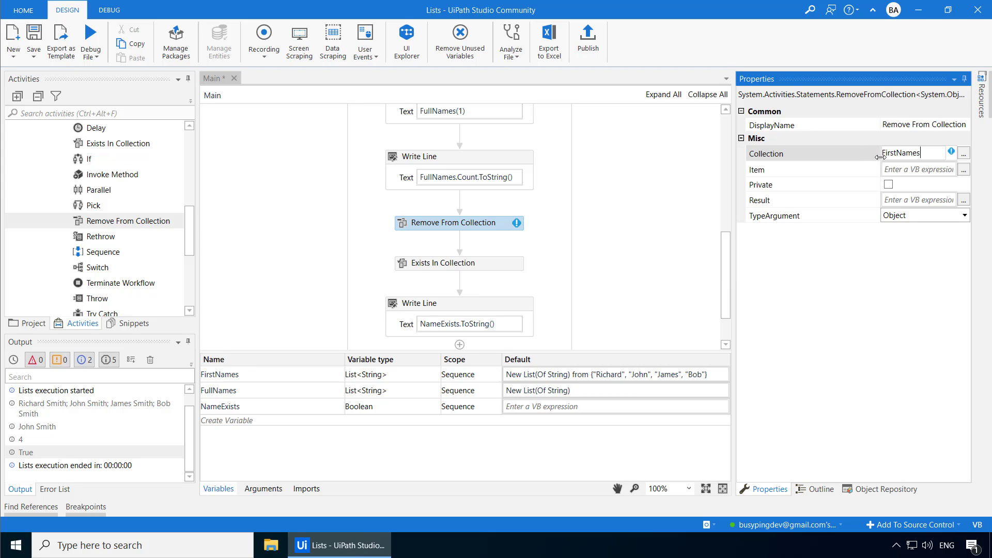
left_click(911, 169)
type("\"John\"")
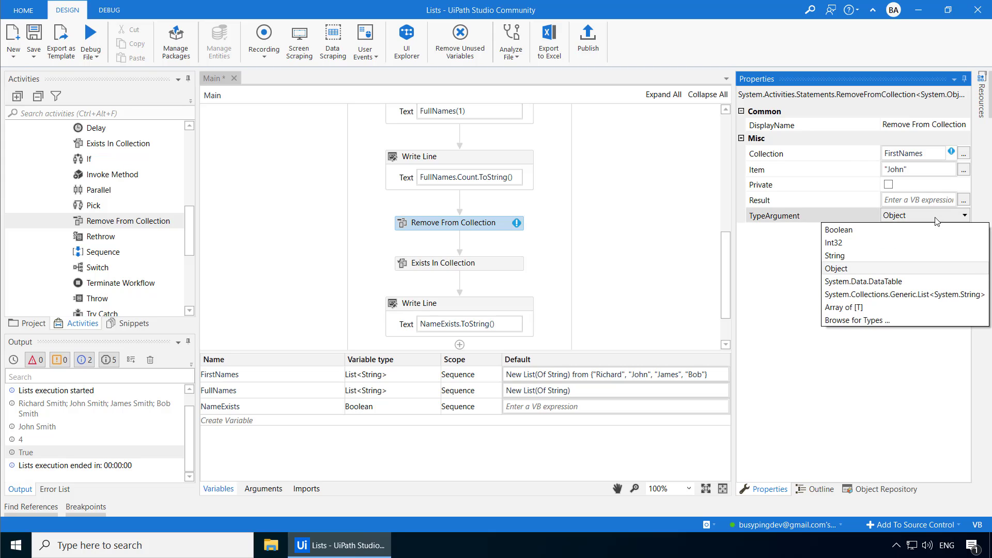
left_click(834, 256)
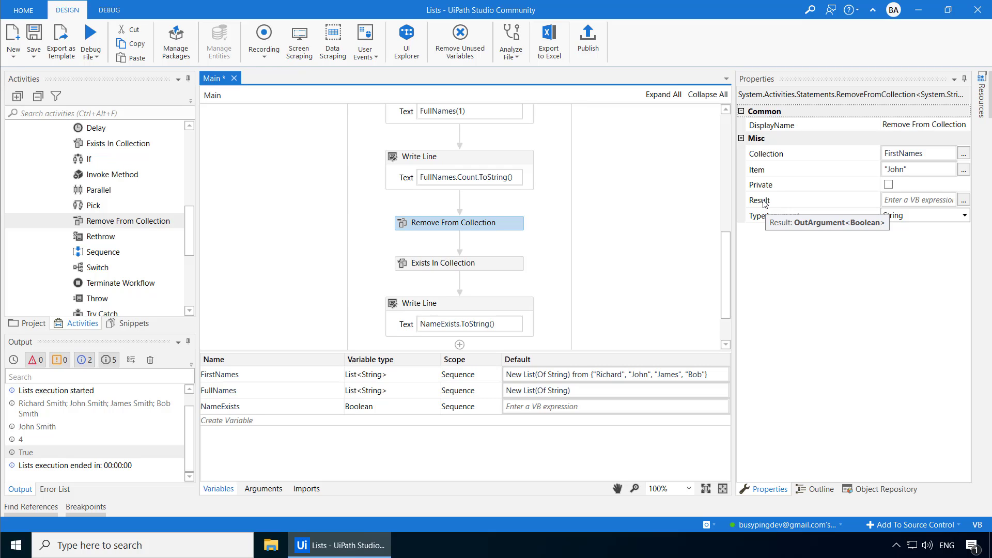
mouse_move(732, 267)
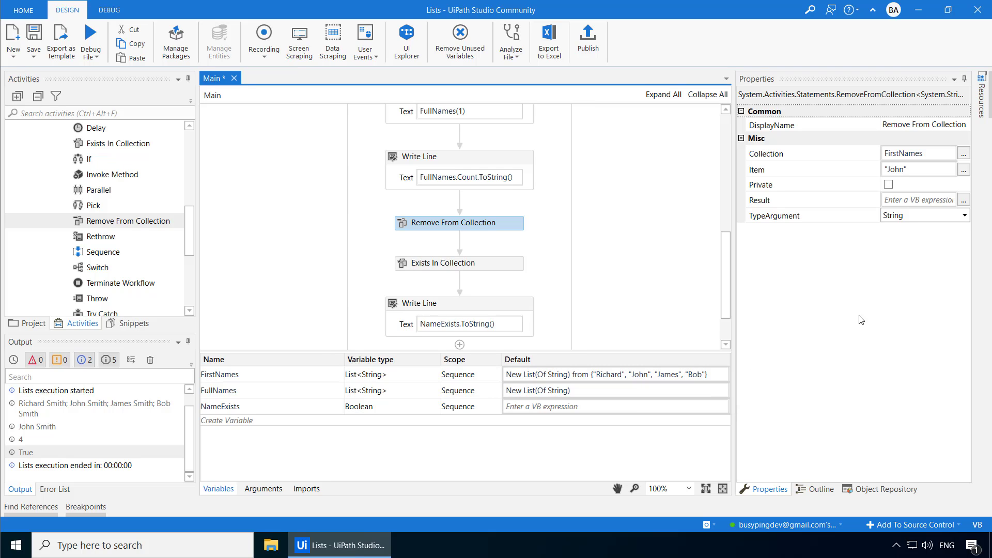
mouse_move(854, 319)
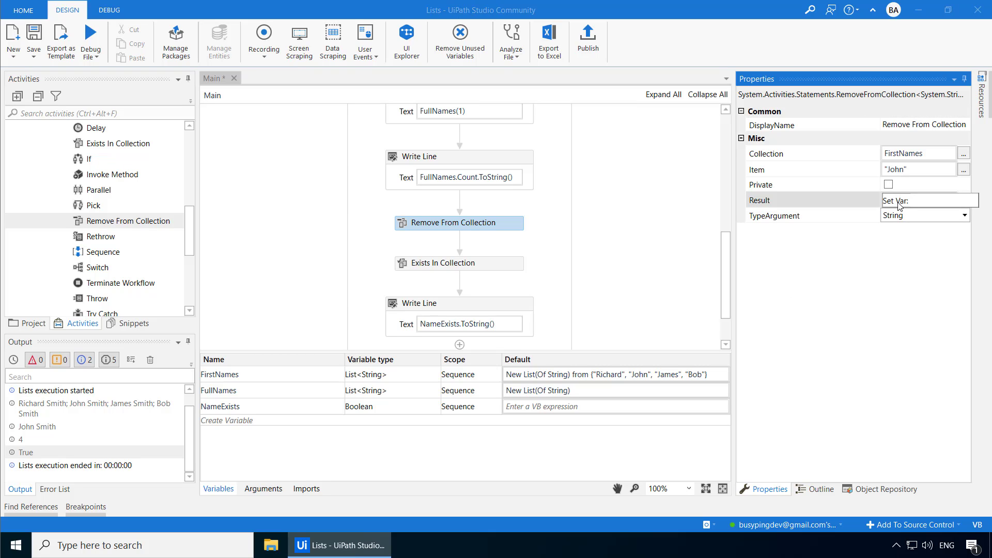
type("Name")
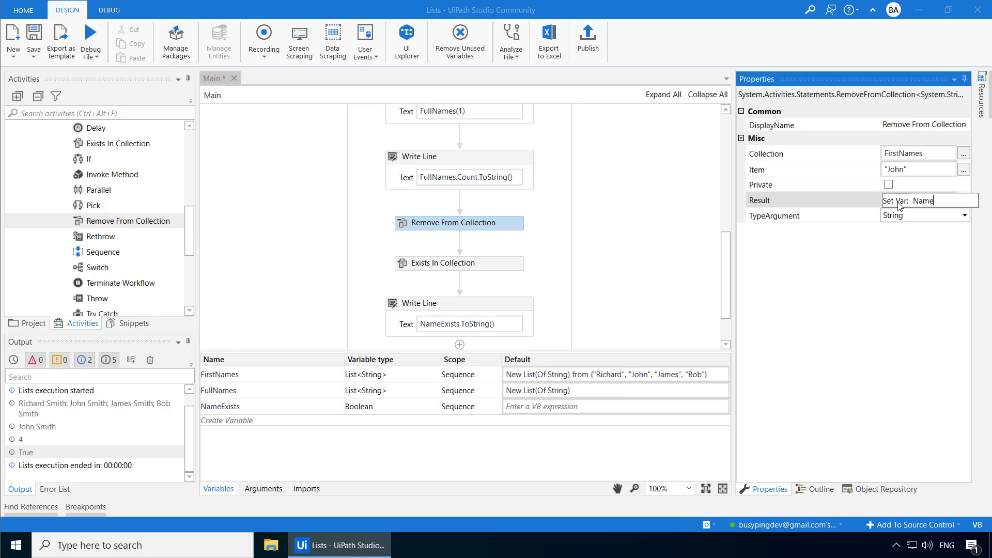
type("NameRemoved")
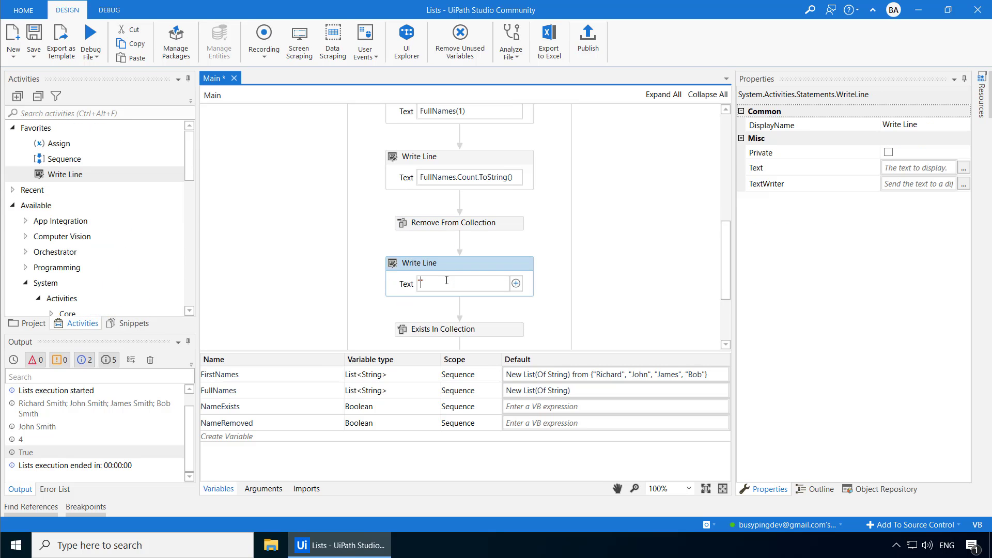
type("\"Item removed status is \" + N")
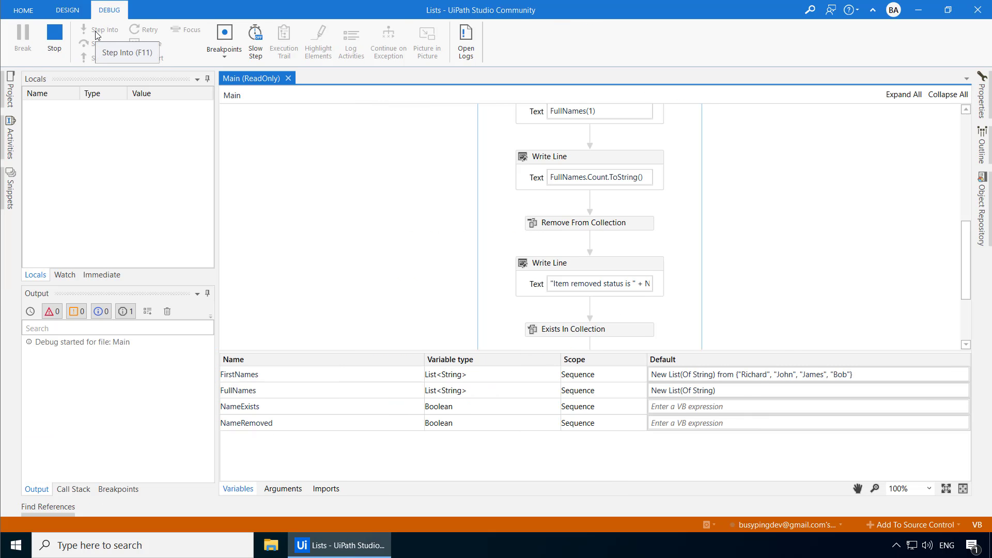
left_click(67, 10)
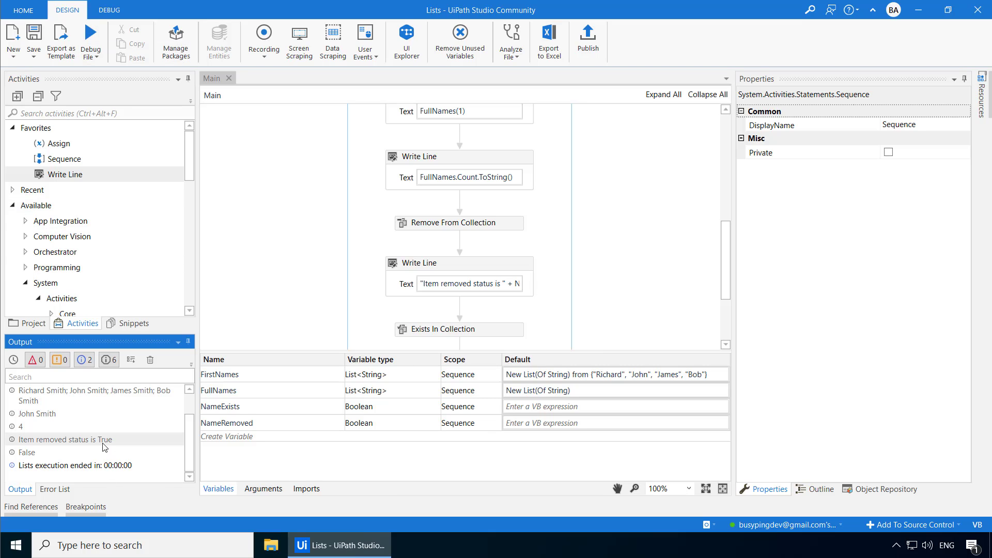
mouse_move(82, 455)
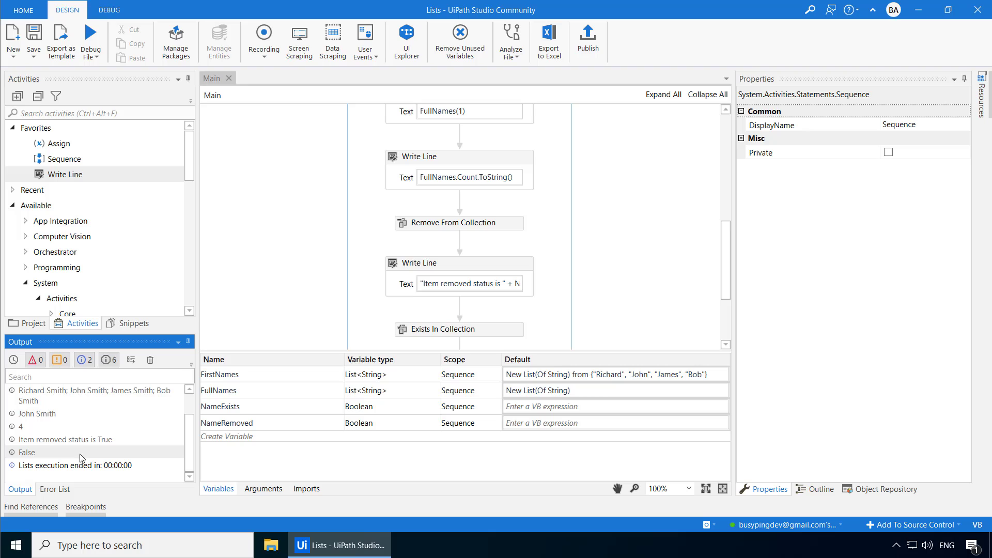
Print FirstNames.IndexOf("James").ToString(), run to get 1, and add a new variable
scroll("down", 3)
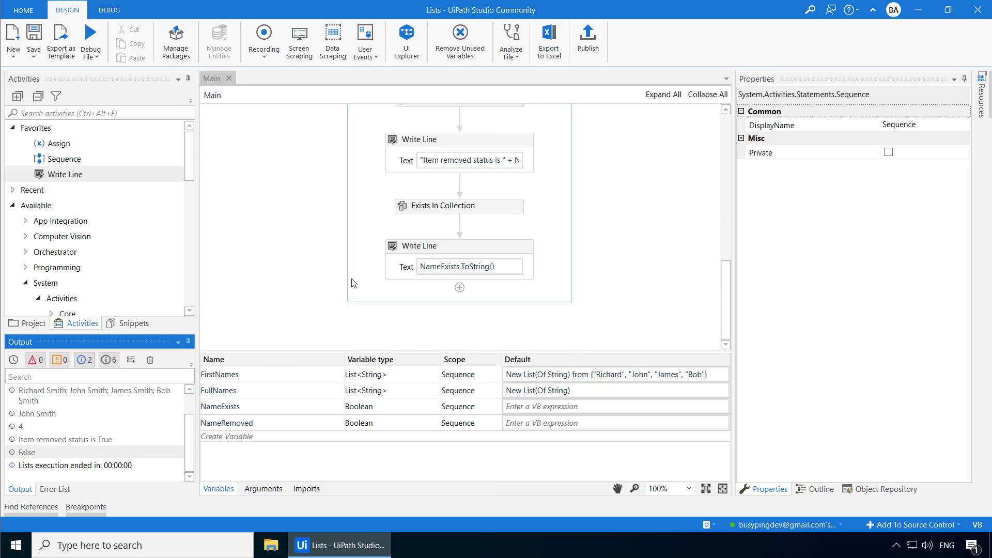
scroll("down", 3)
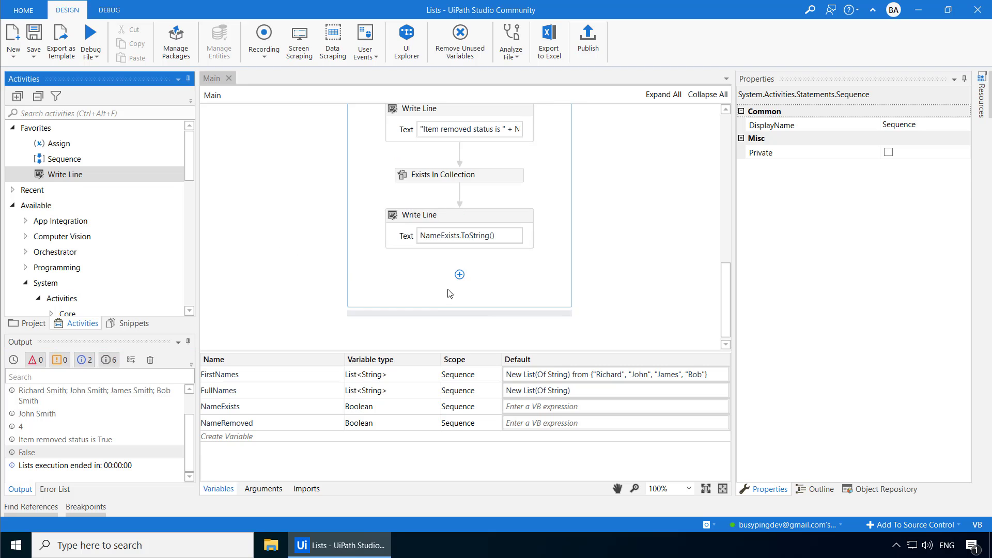
type("First")
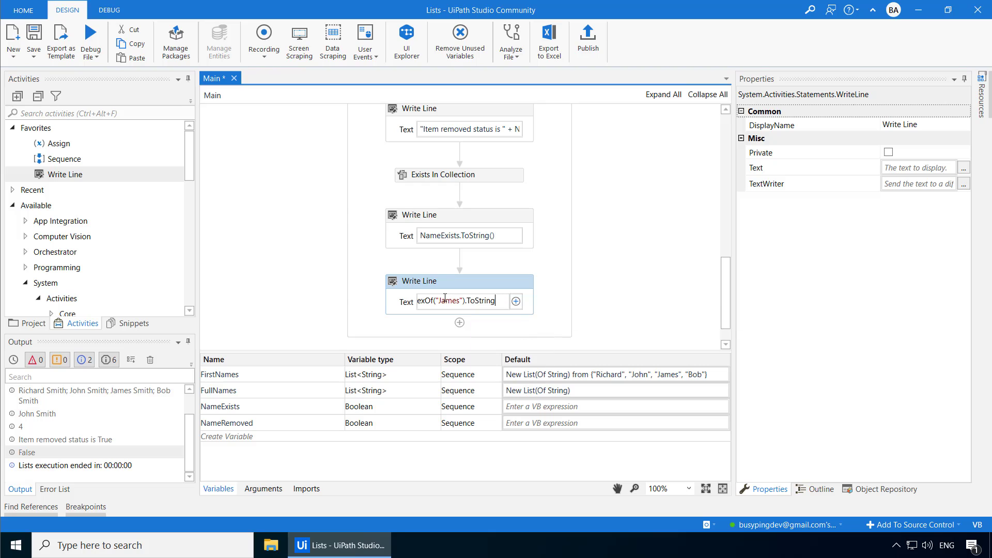
left_click(545, 316)
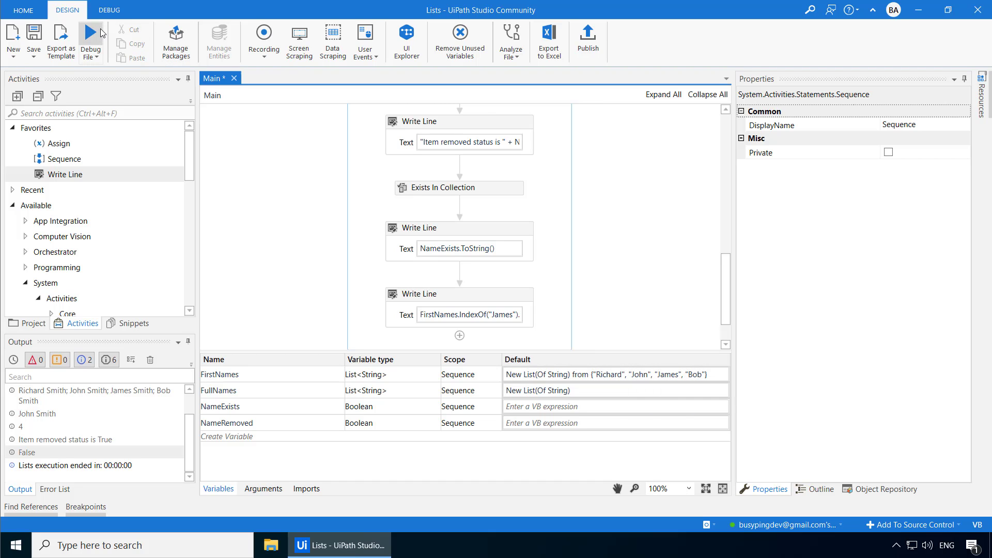
left_click(91, 37)
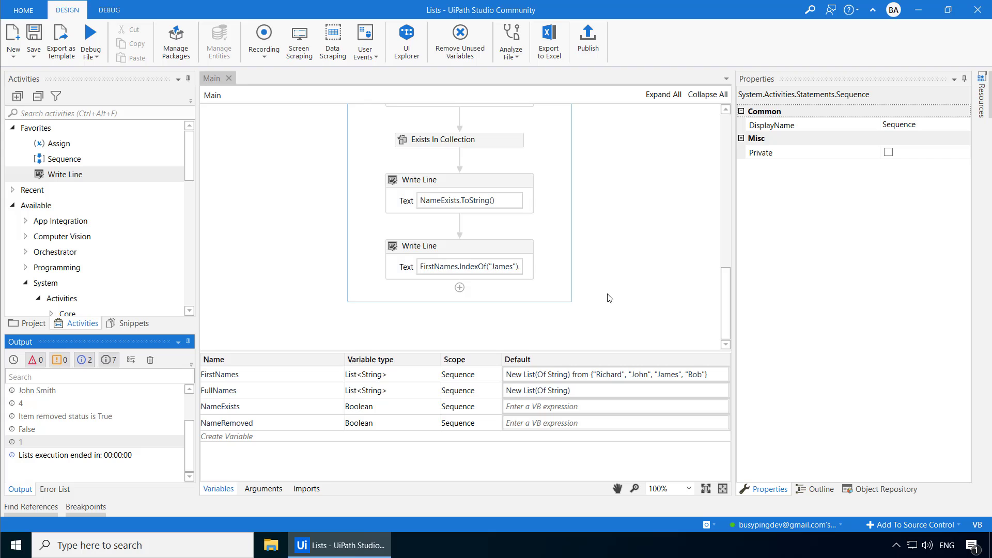
mouse_move(603, 292)
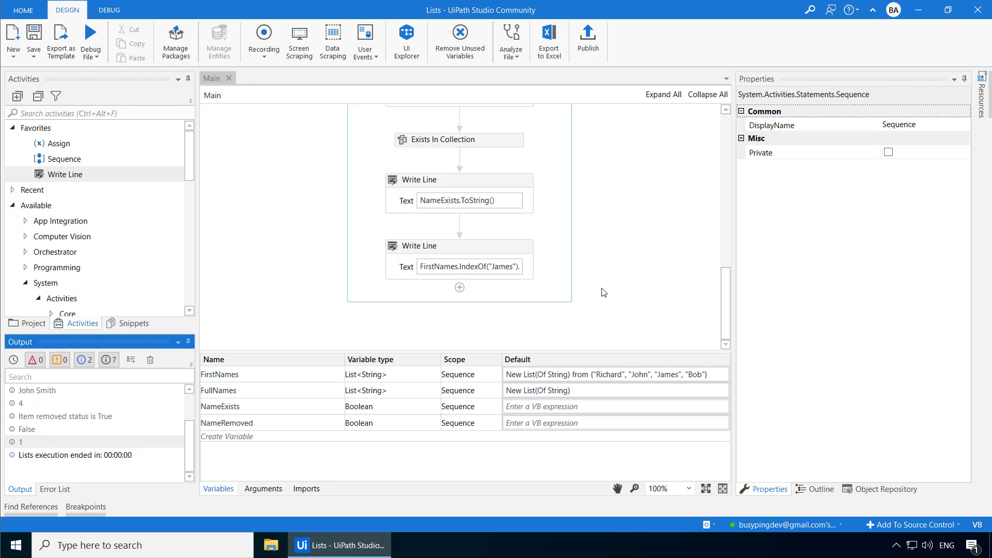
left_click(227, 436)
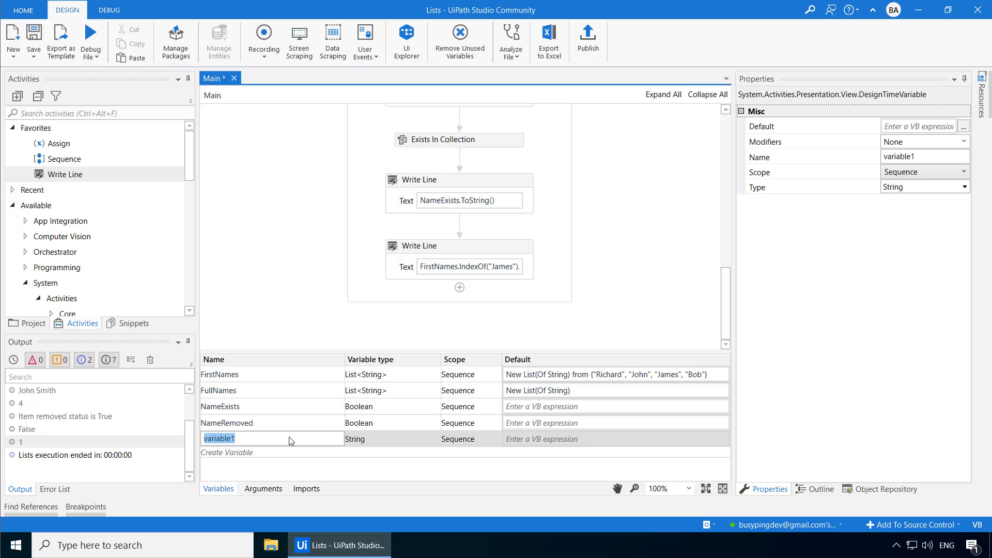
Name the variable NamesArray with default {"Richard", "John", "James", "Bob"}
type("NamesArray")
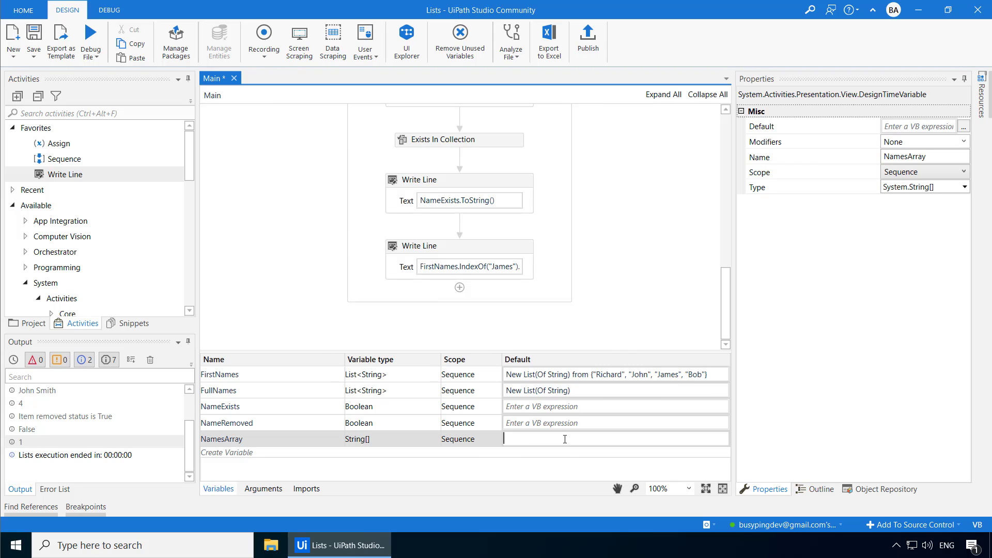
type("{\"Richard\", \"John\", \"James\", \"Bob\"}")
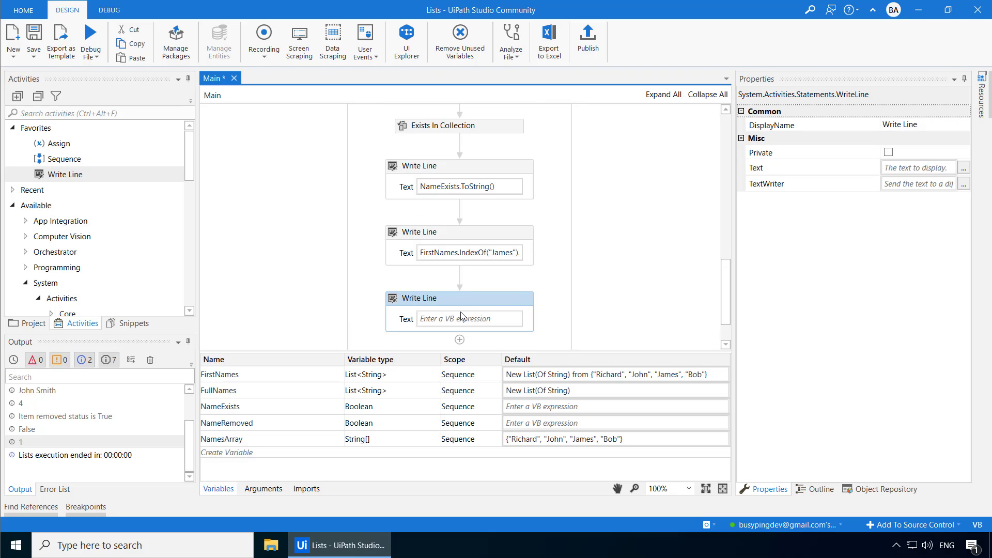
Type Array.IndexOf( into the new Write Line's Text to show its signature
type("NamesArray.i")
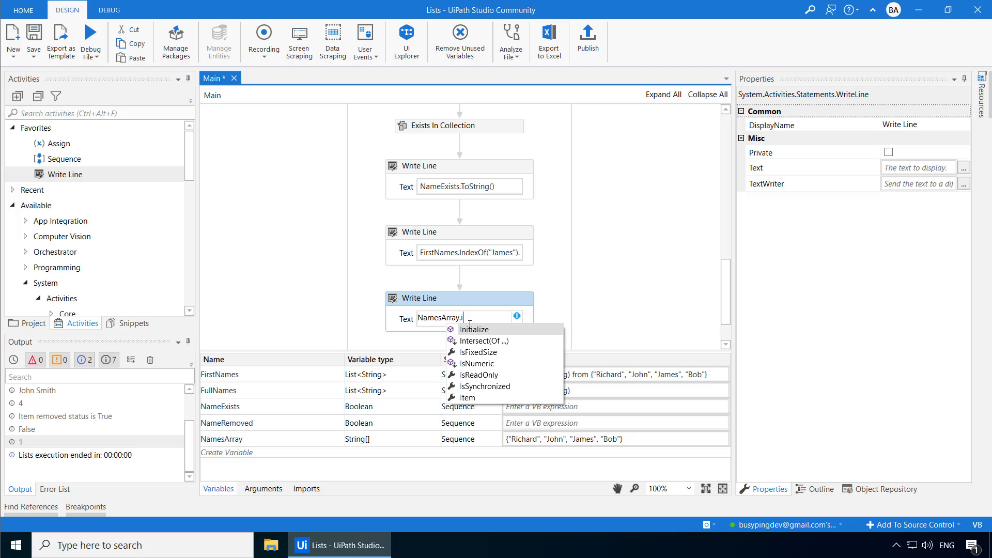
mouse_move(473, 329)
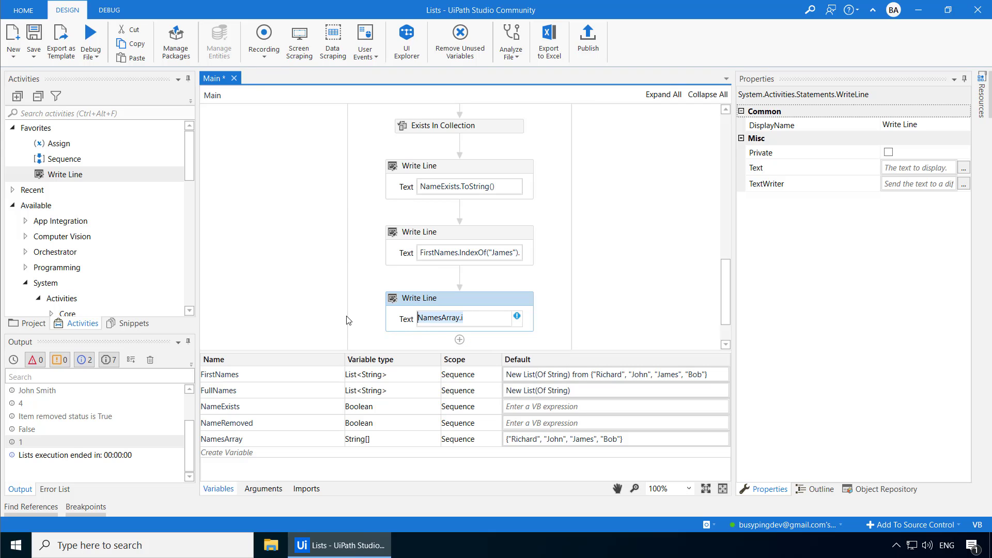
type("Array")
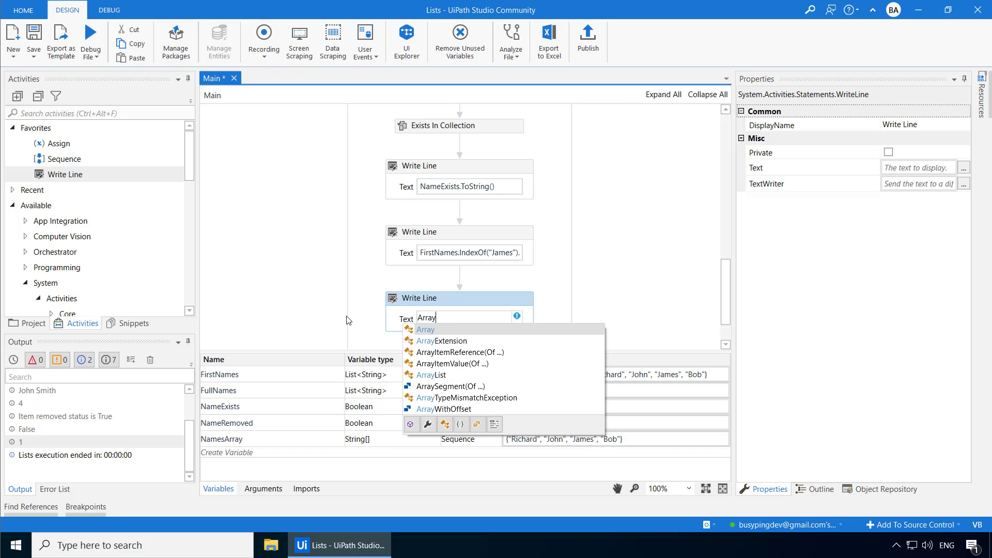
type(".i")
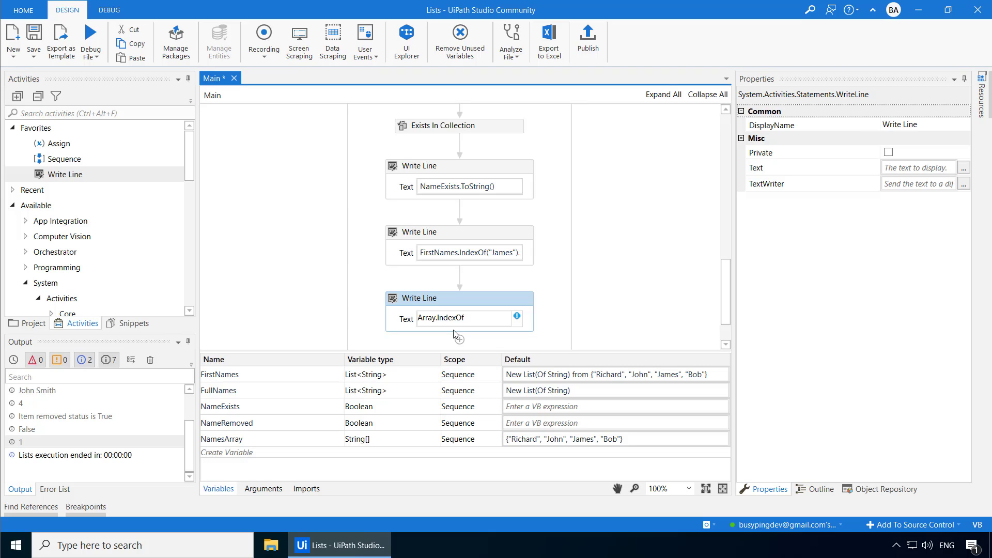
left_click(462, 318)
type("()")
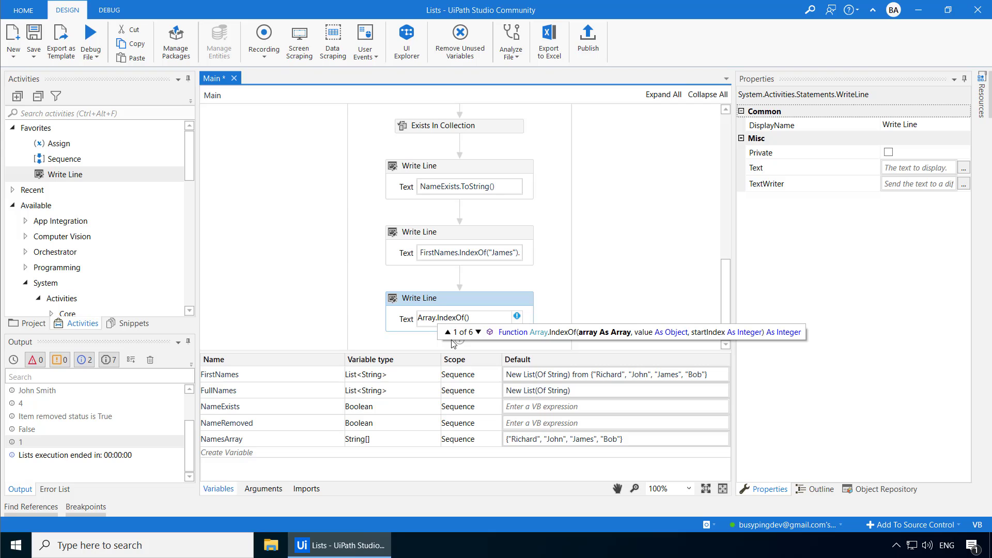
left_click(478, 331)
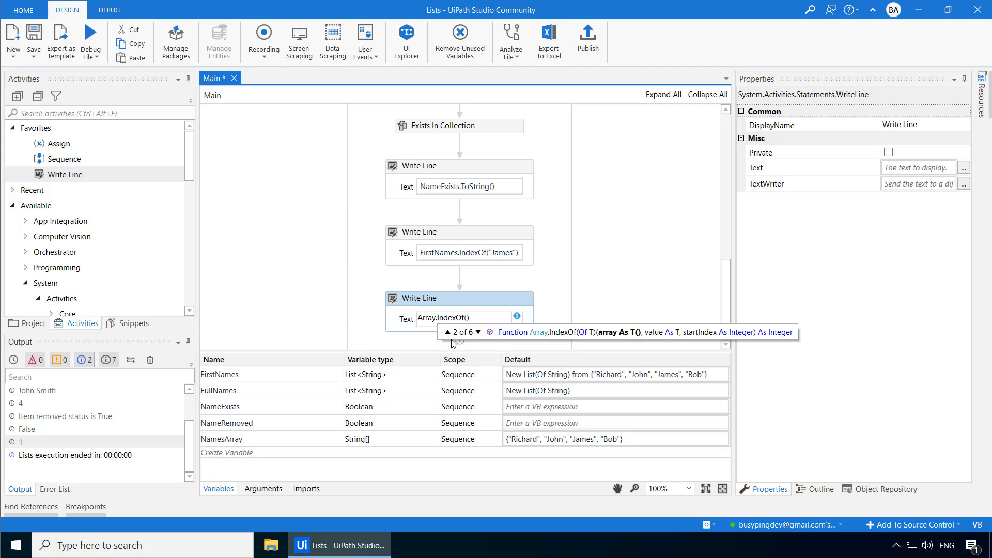
left_click(476, 332)
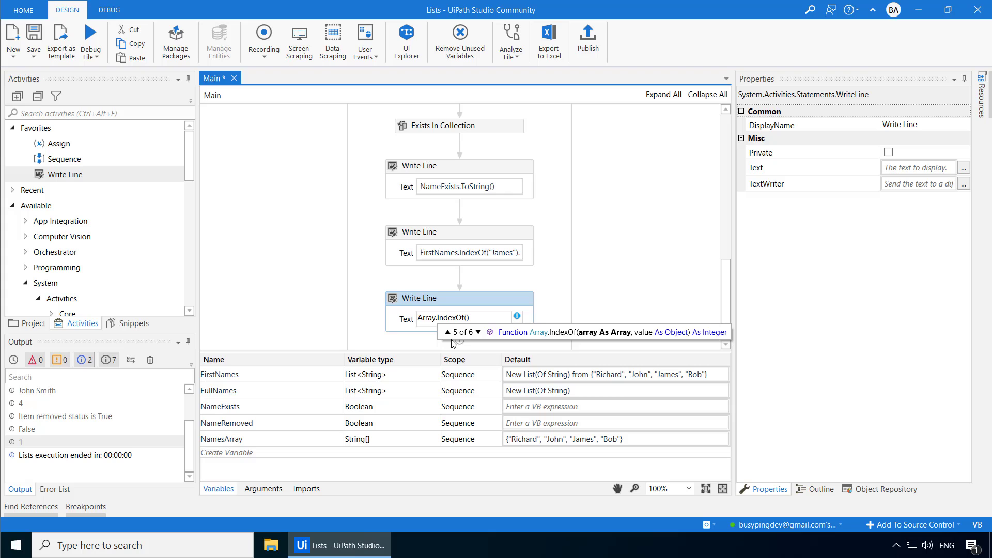
left_click(449, 332)
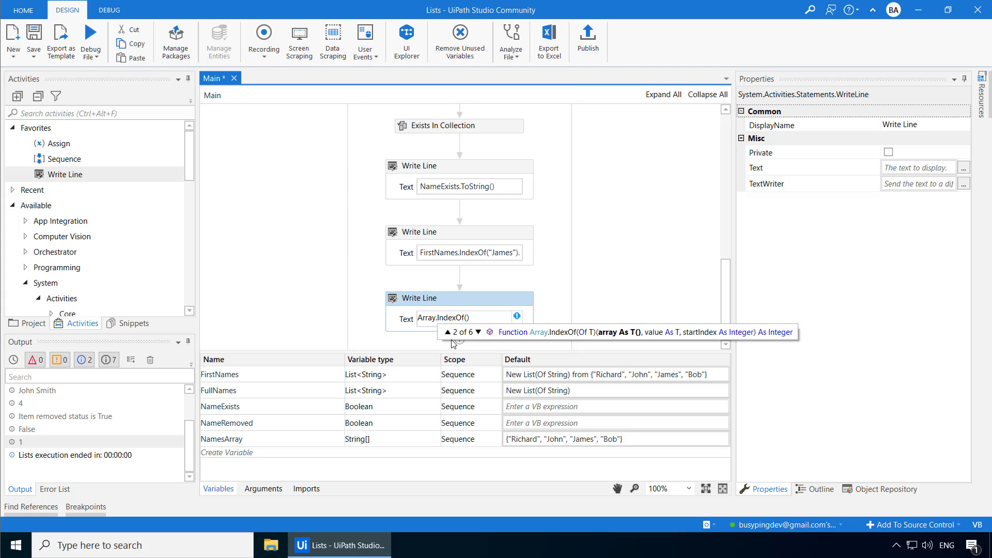
left_click(477, 331)
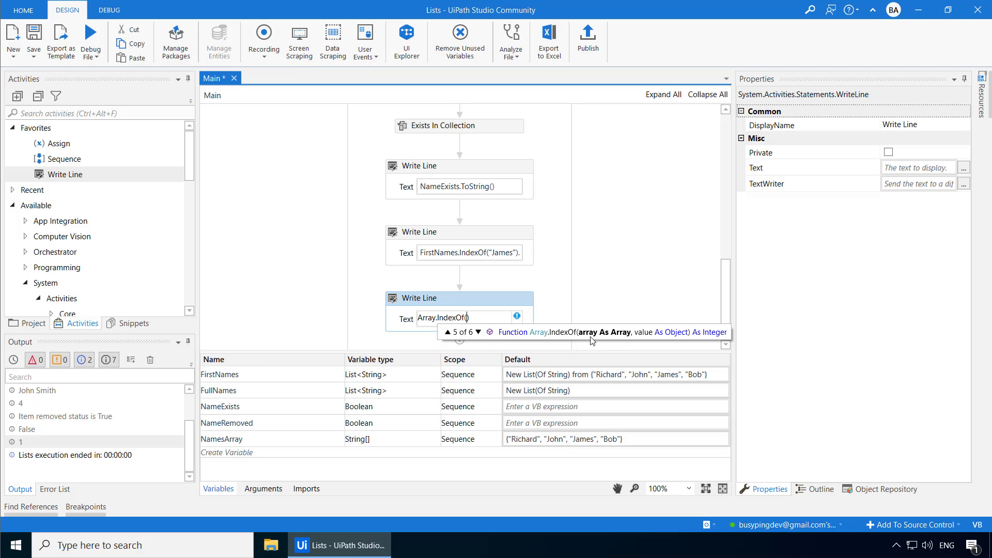
mouse_move(650, 342)
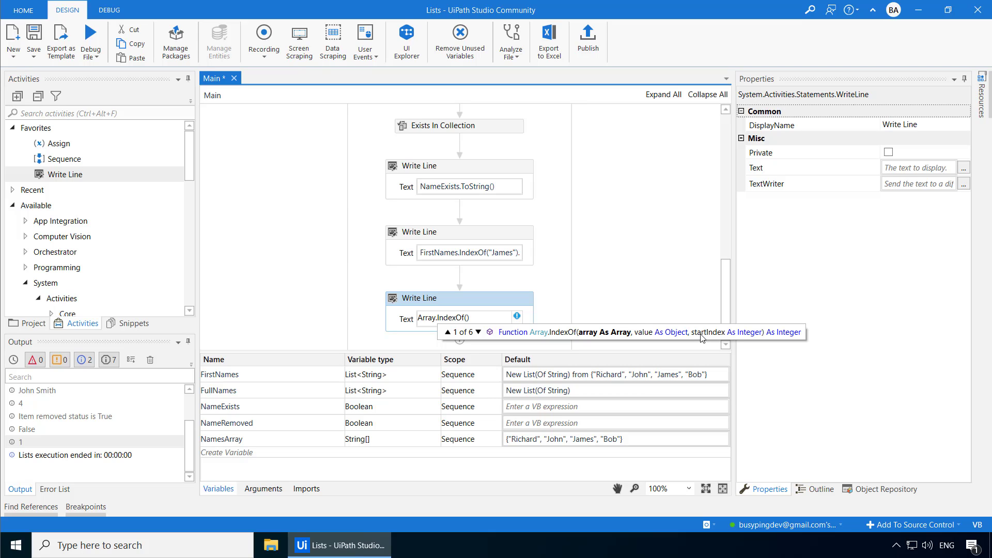
mouse_move(600, 349)
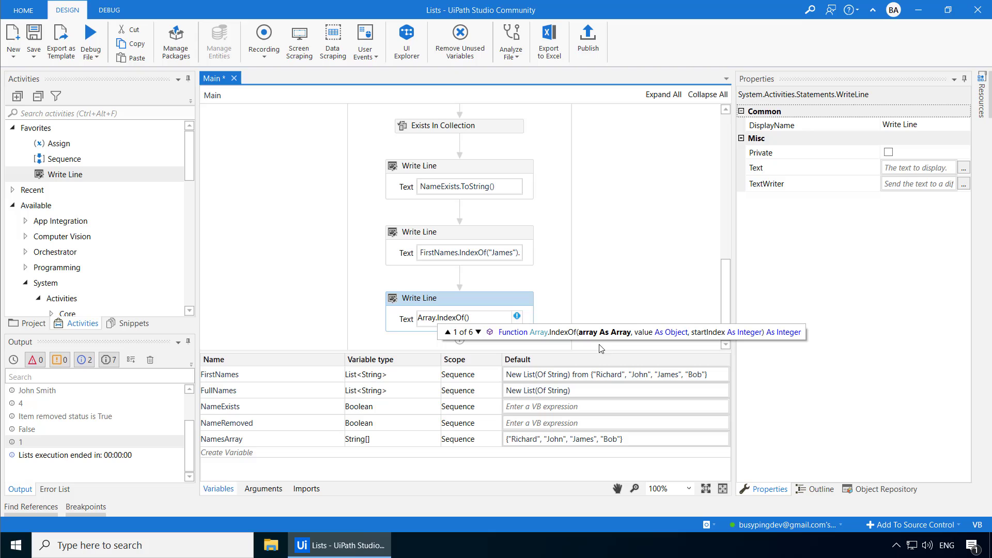
mouse_move(629, 344)
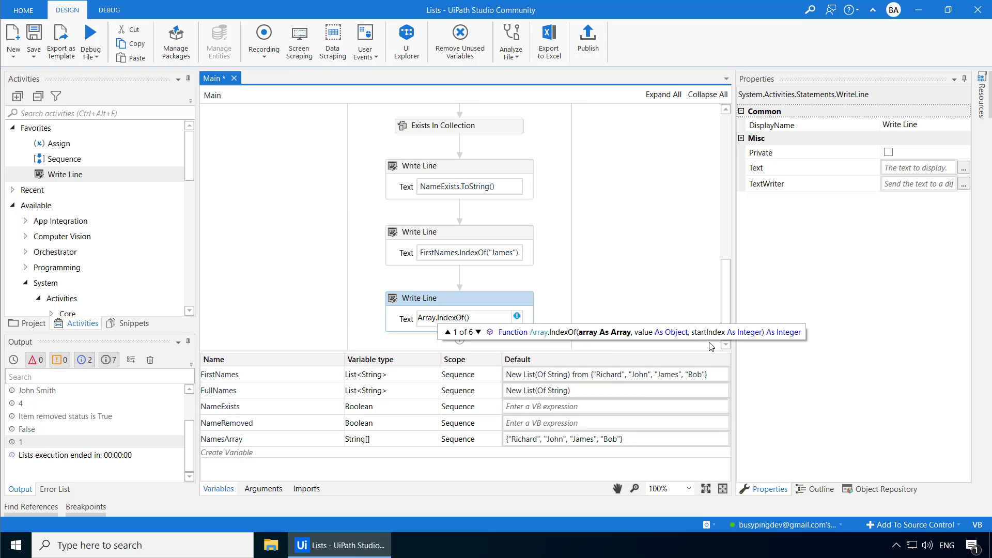
mouse_move(693, 351)
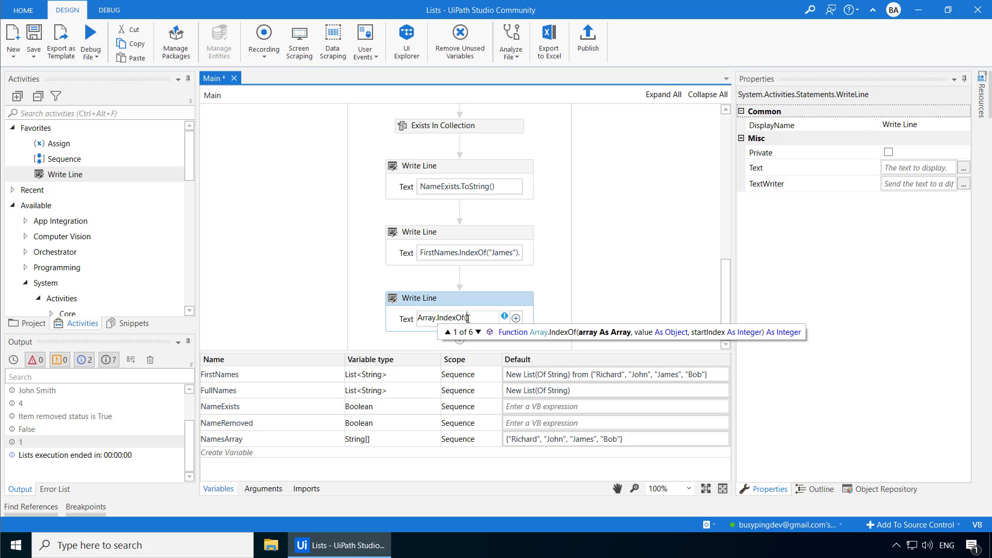
Complete the text as Array.IndexOf(NamesArray,"John").ToString() and run, printing 1
type("NamesArray,\"John\")")
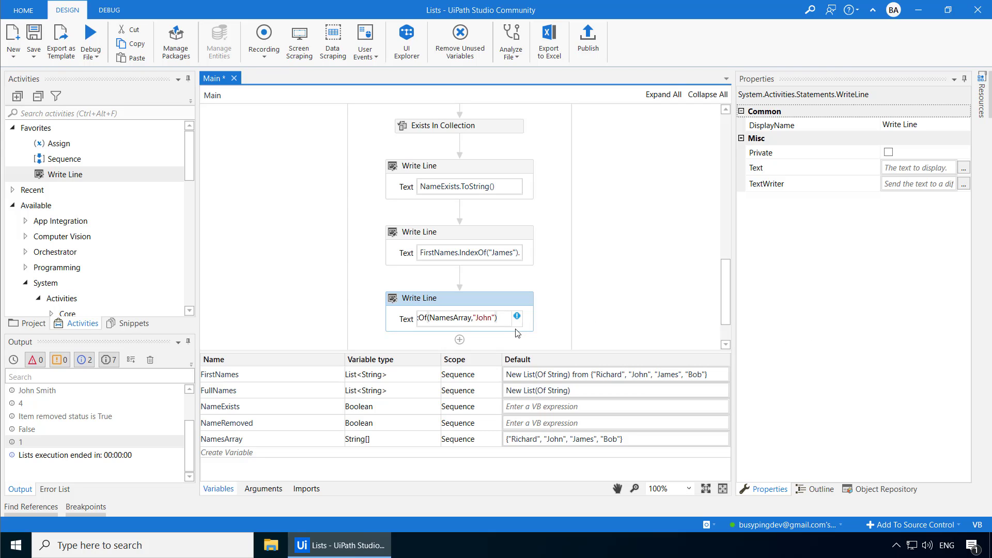
type(".ToString()")
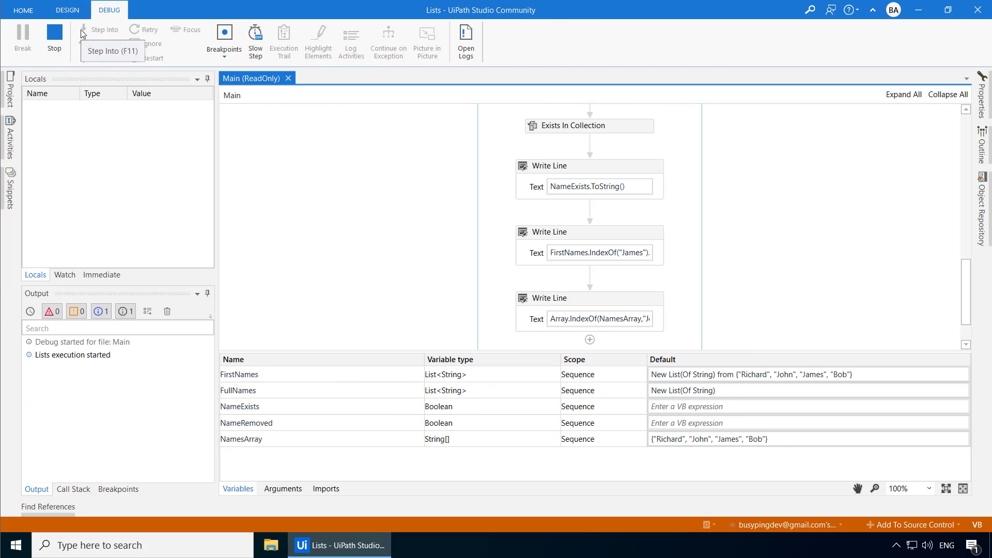
left_click(67, 10)
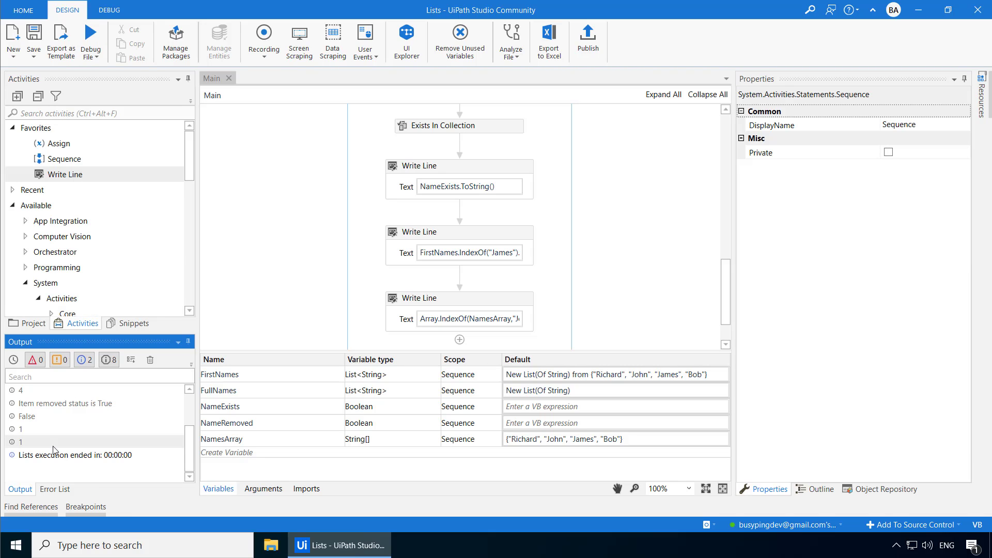
Add start index 2 to Array.IndexOf and rerun, printing -1
left_click(469, 318)
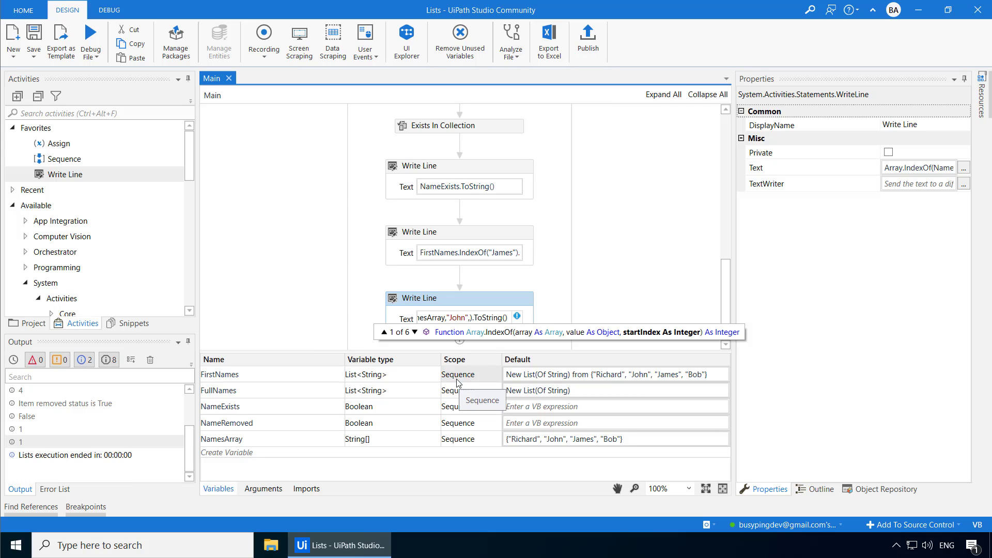
type("2")
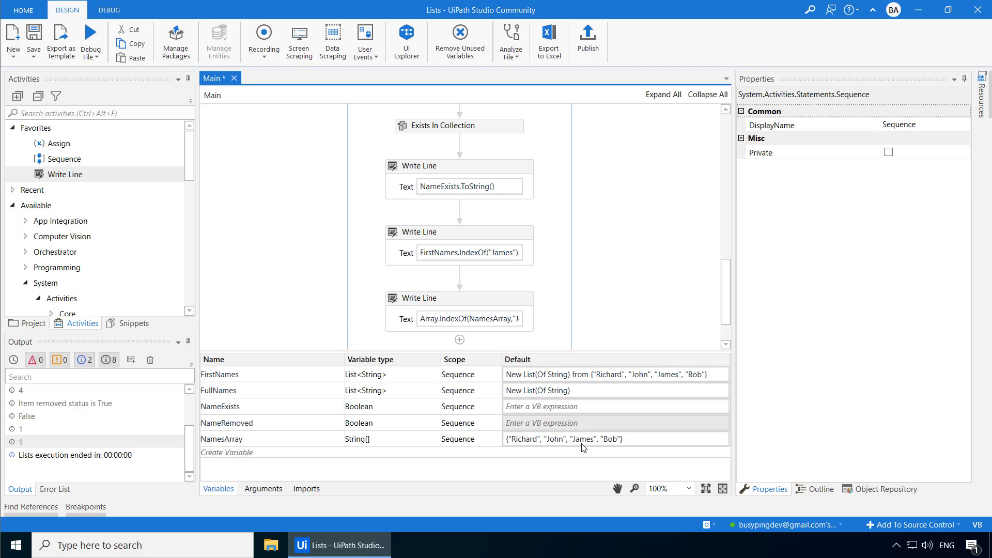
mouse_move(584, 440)
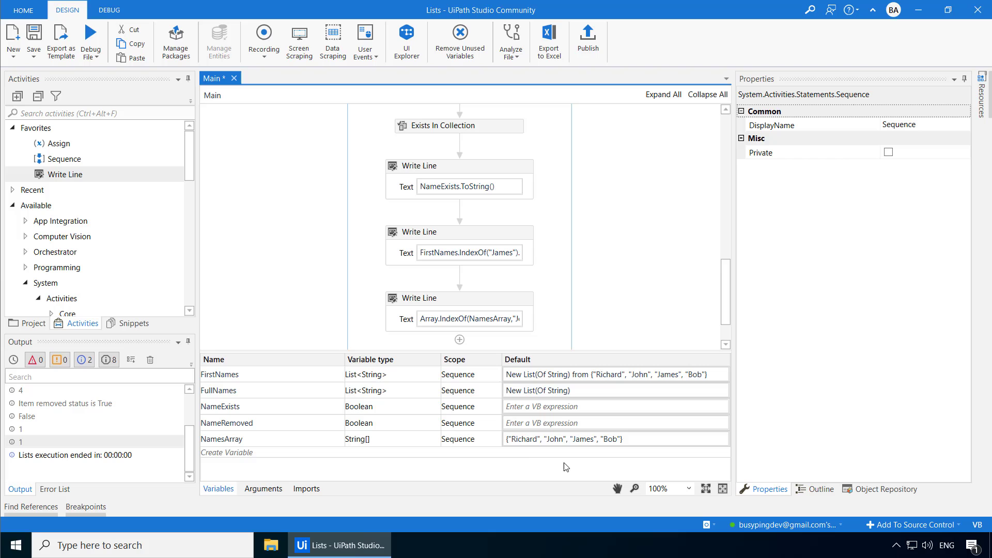
mouse_move(564, 439)
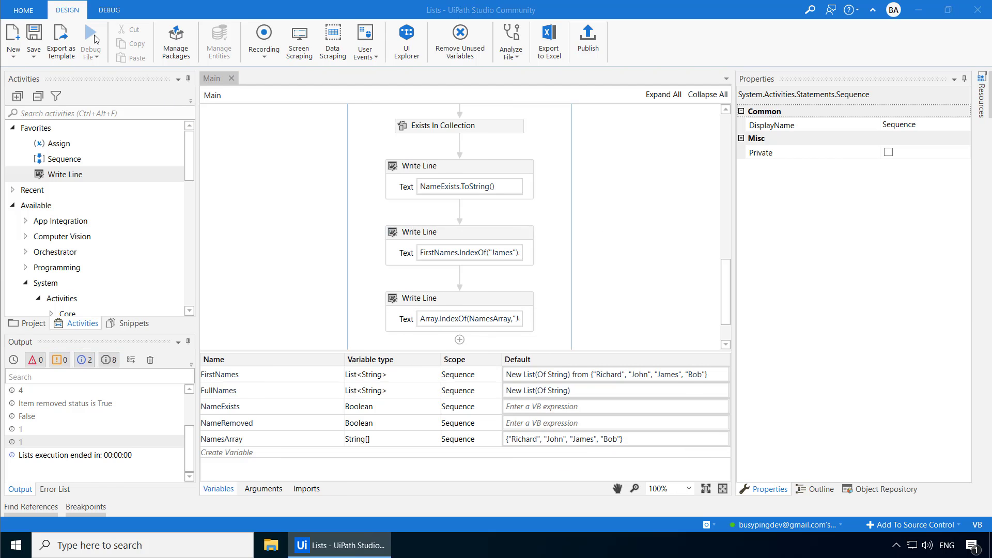
left_click(90, 40)
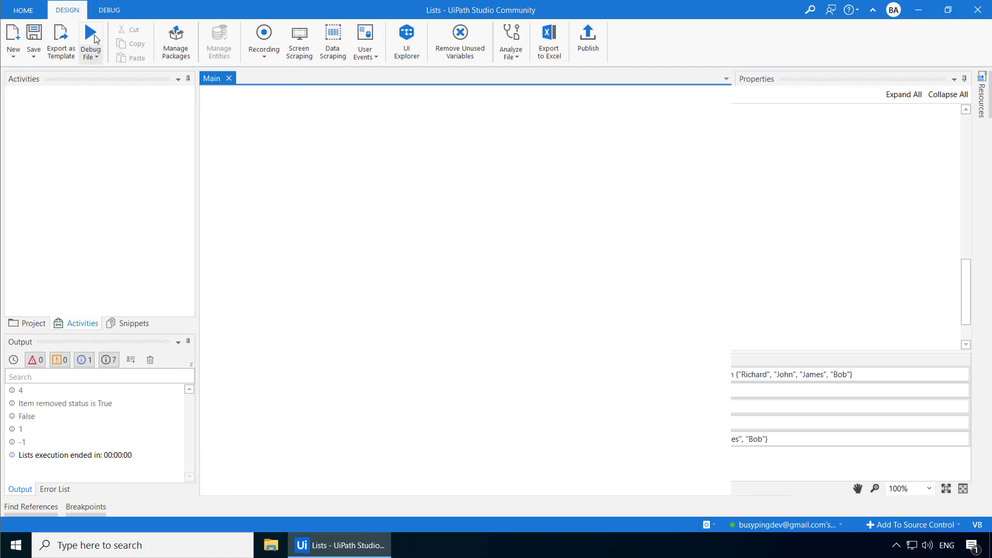